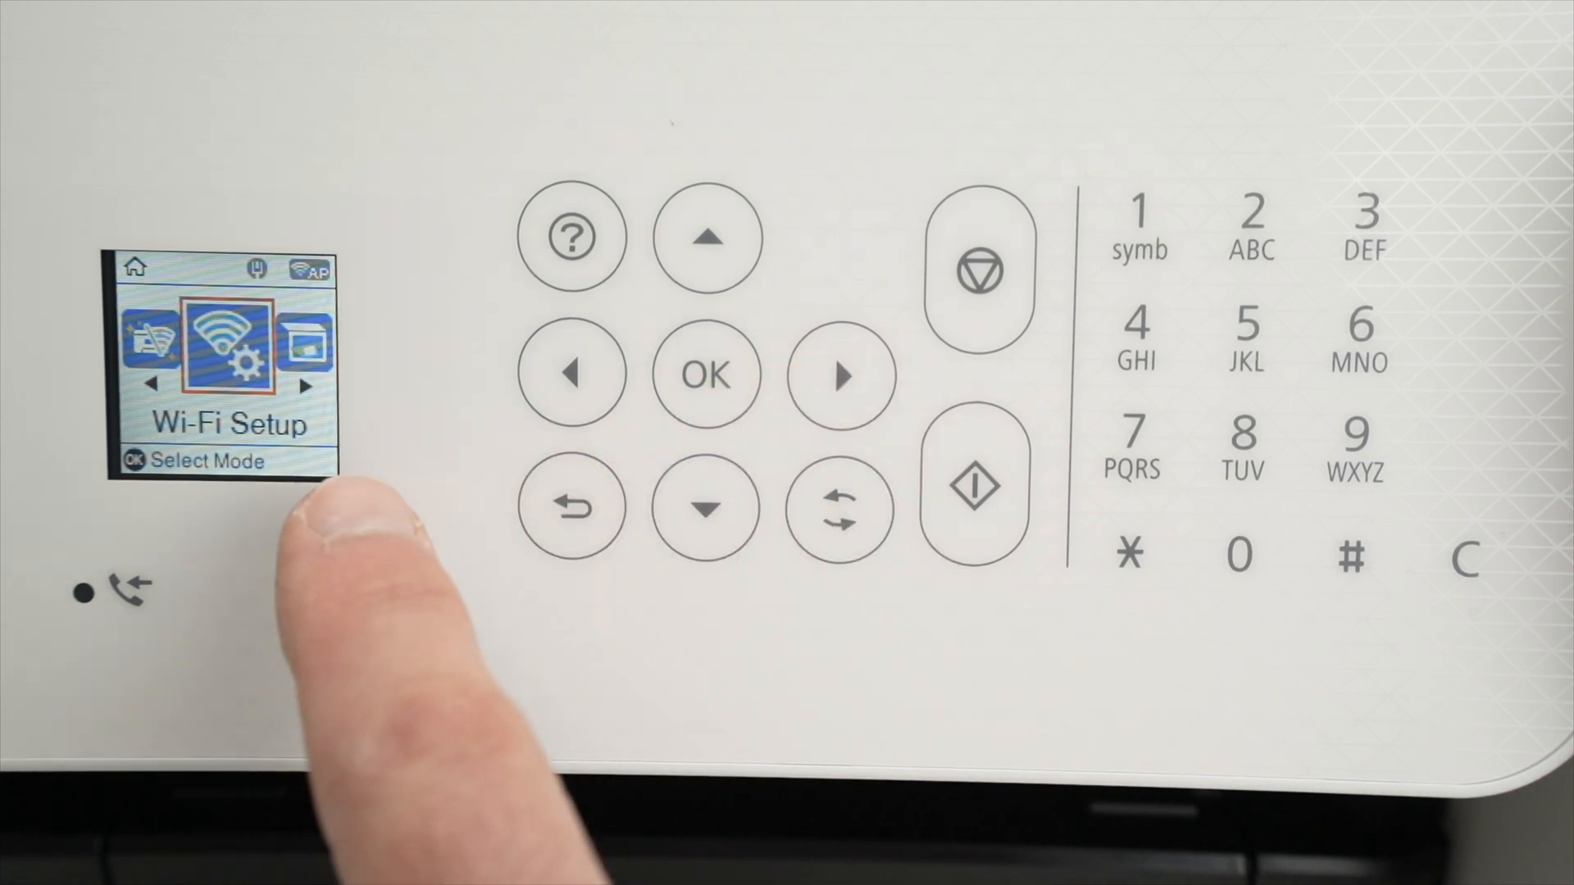
# Start the Wi-Fi Setup Wizard on the ET-4800 panel and choose the Schrute Farms network
pyautogui.click(705, 374)
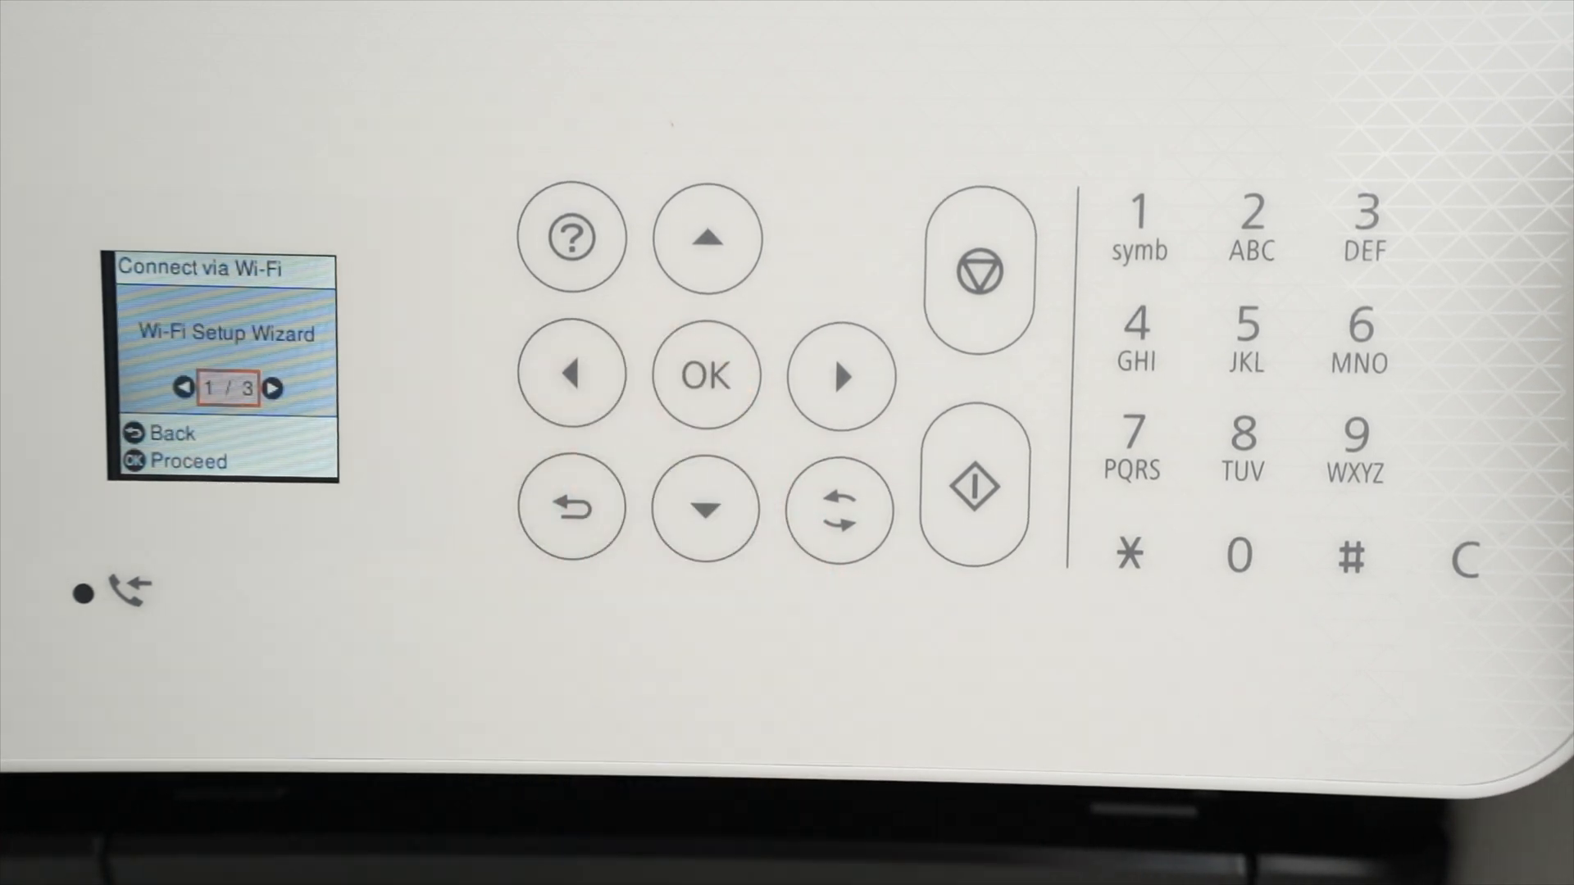
pyautogui.click(705, 374)
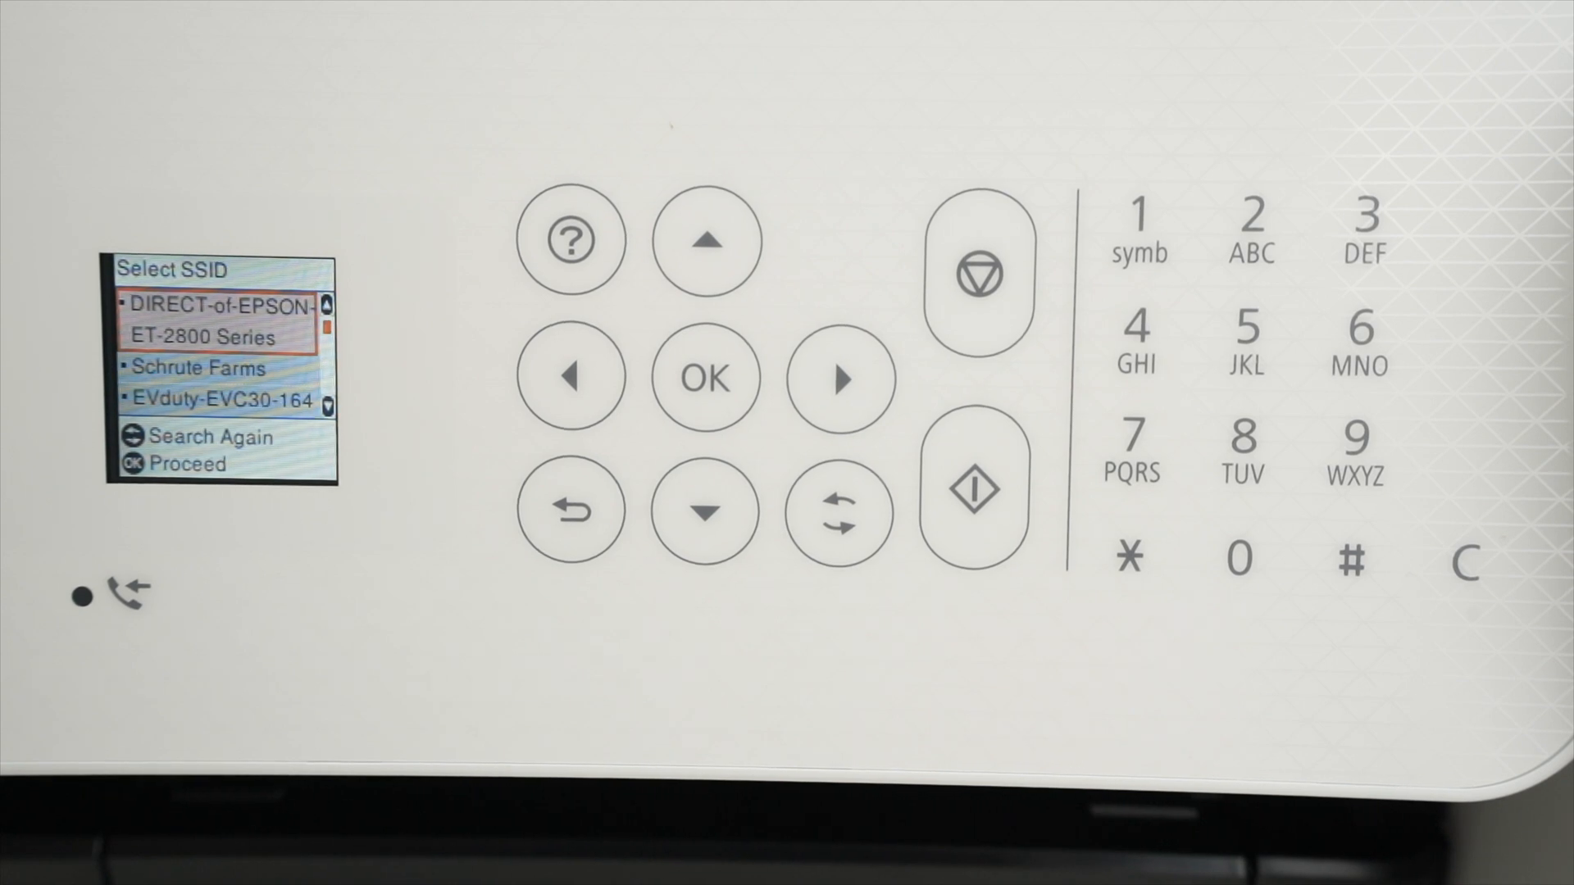
pyautogui.click(705, 512)
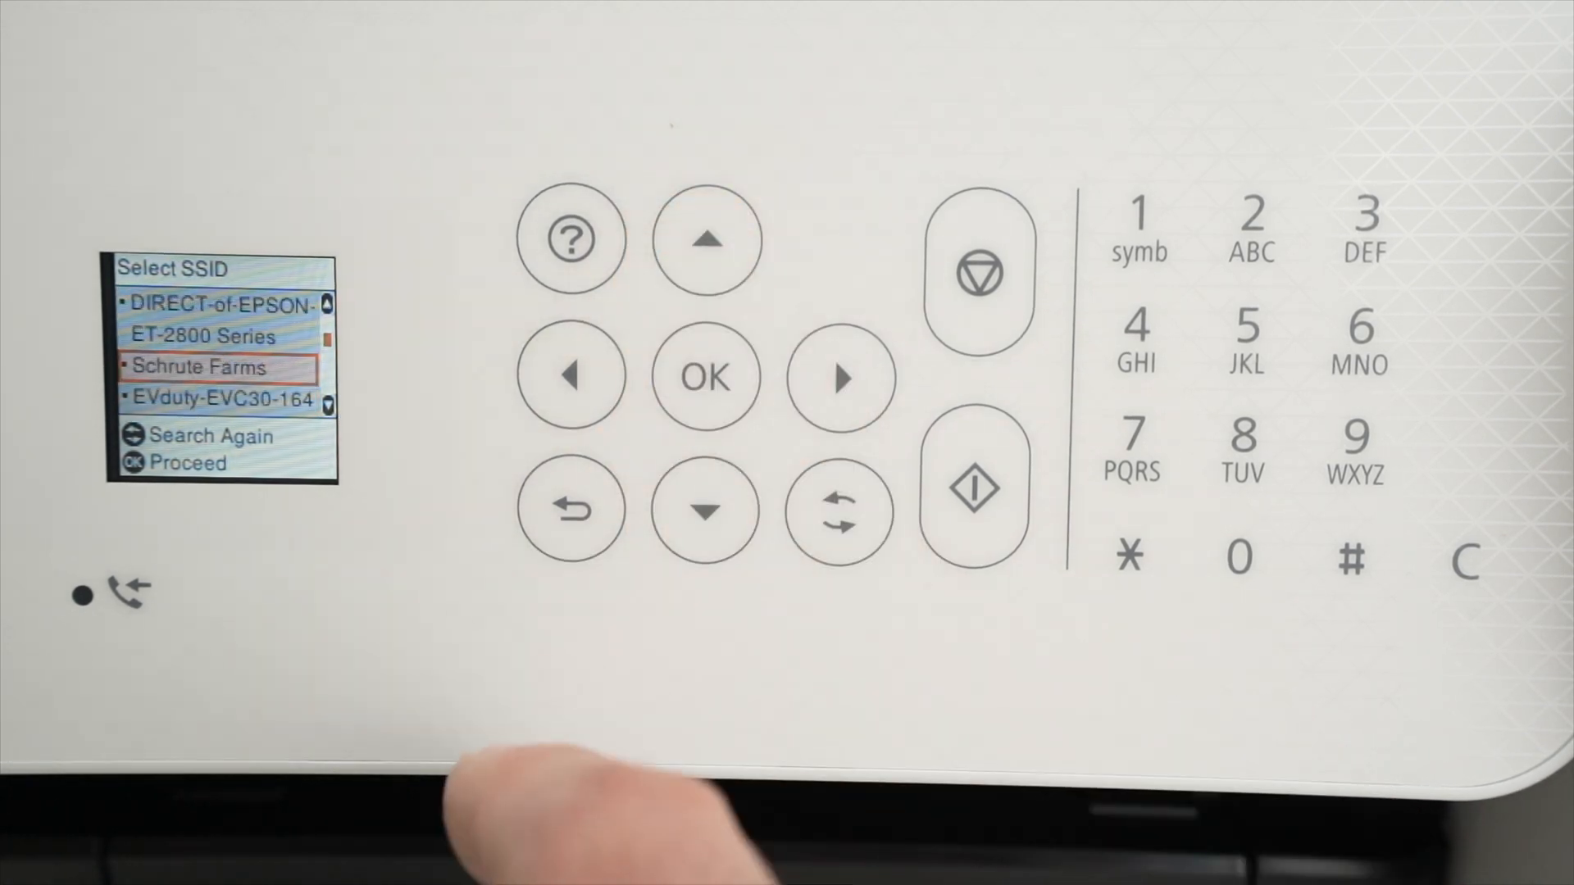
pyautogui.click(705, 378)
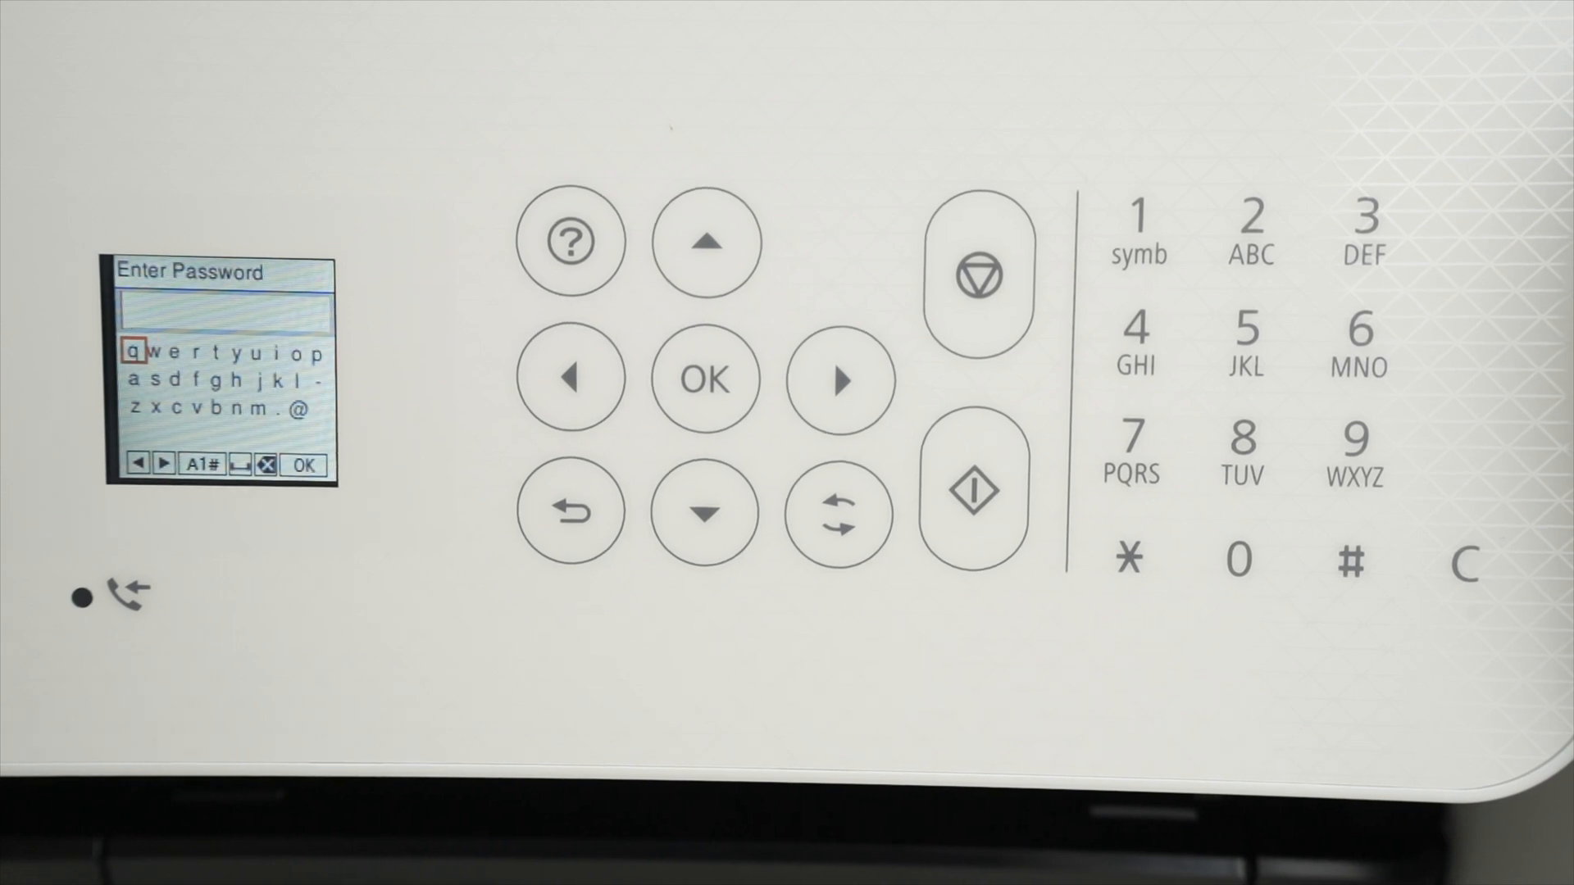
# Begin entering the Schrute Farms Wi-Fi password on the printer's on-screen keyboard
pyautogui.click(1135, 212)
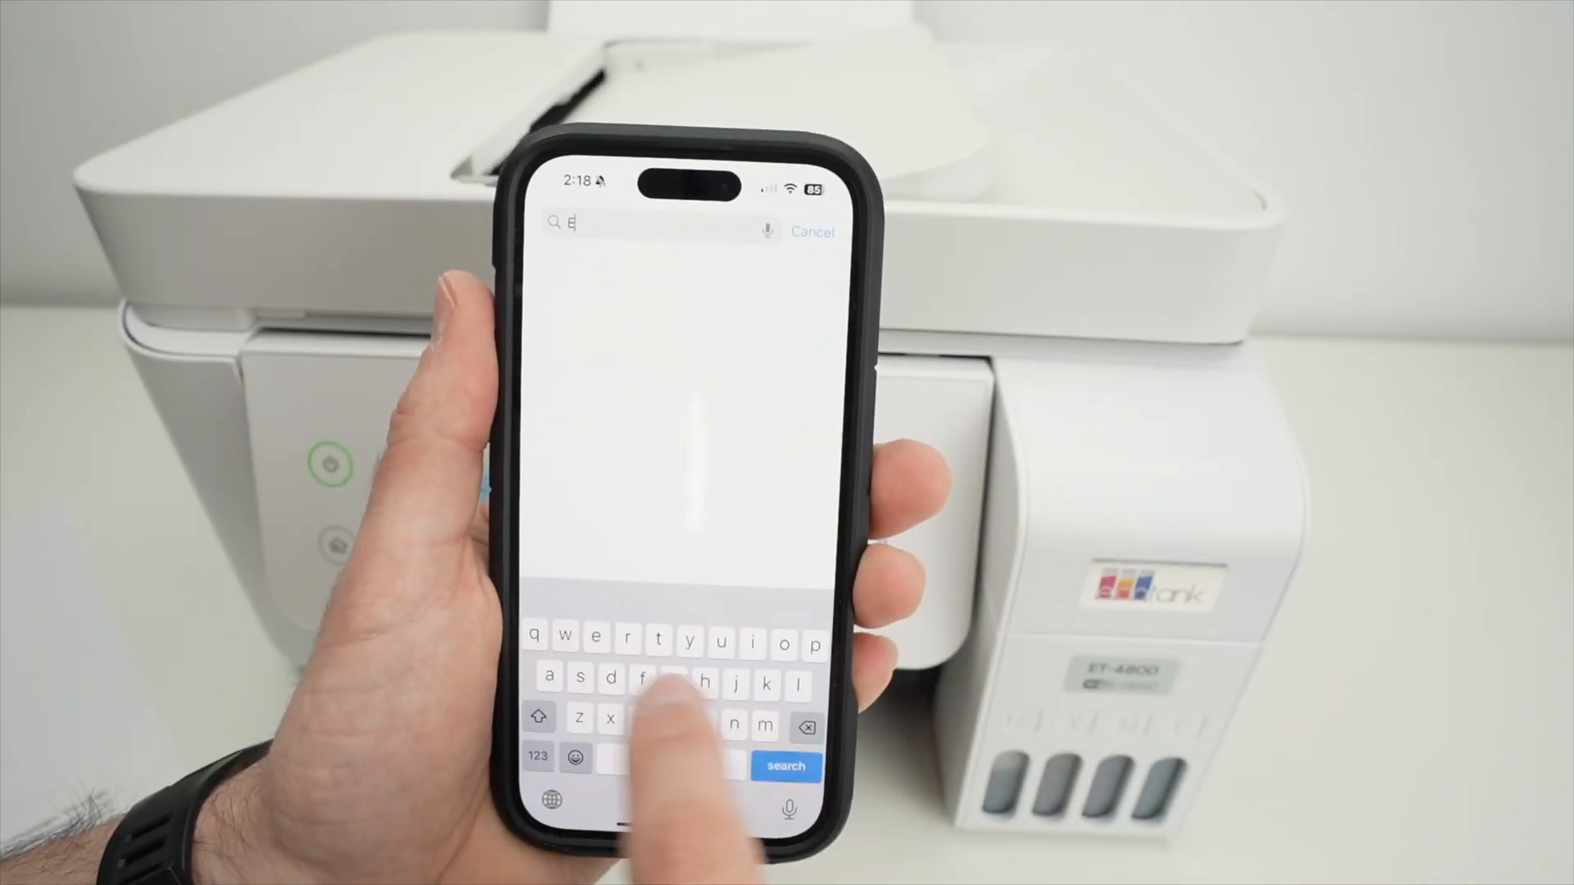
# Search the App Store for 'Epson' and download the Epson Smart Panel app
pyautogui.write('pso')
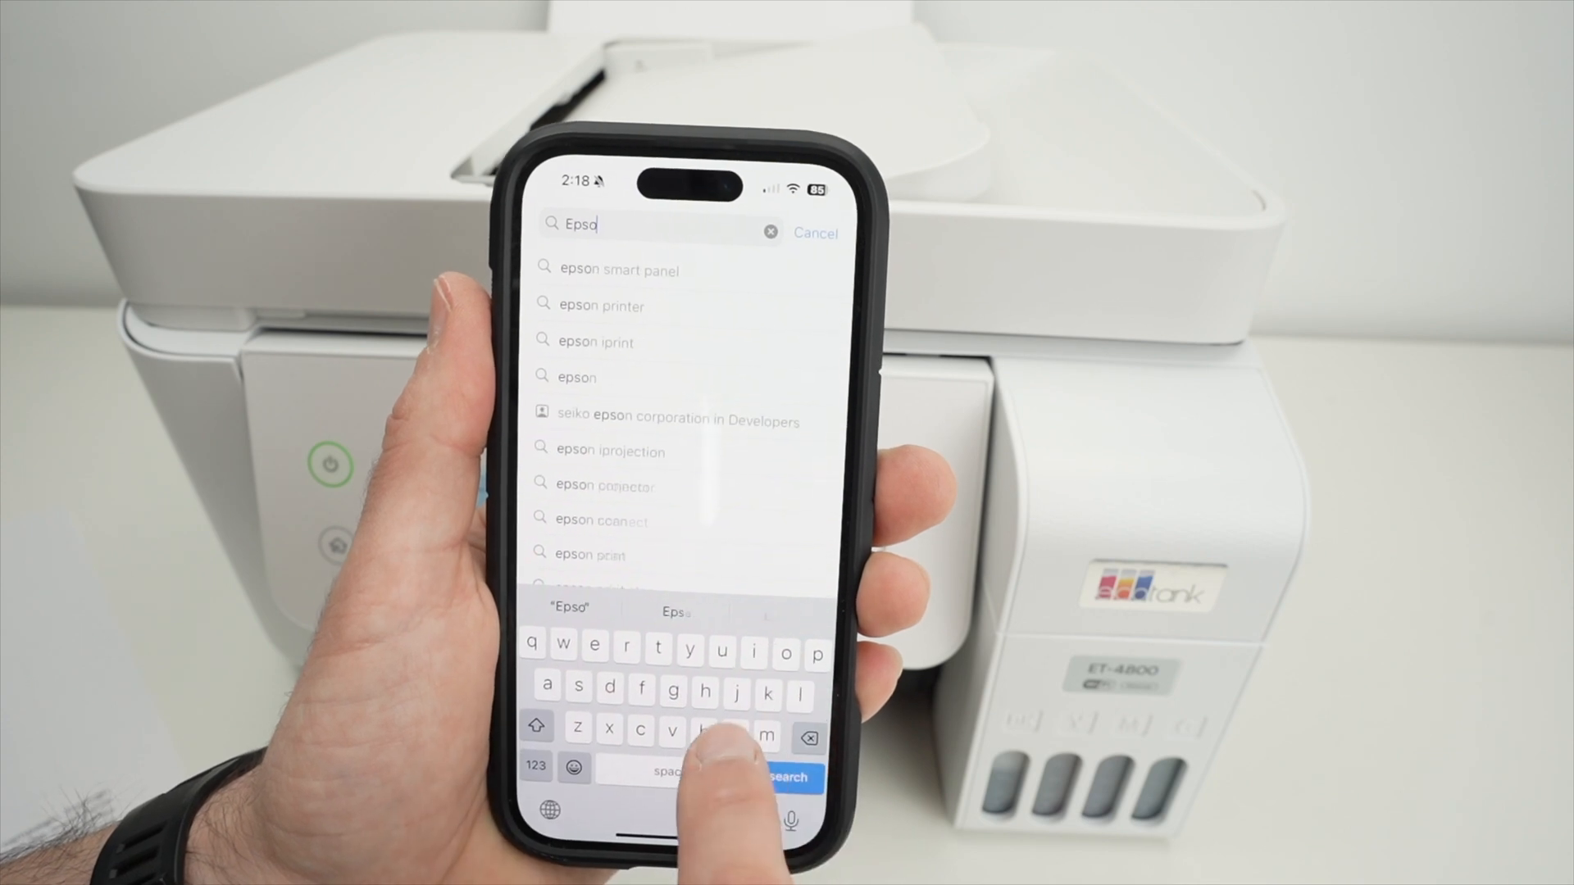
pyautogui.write('n')
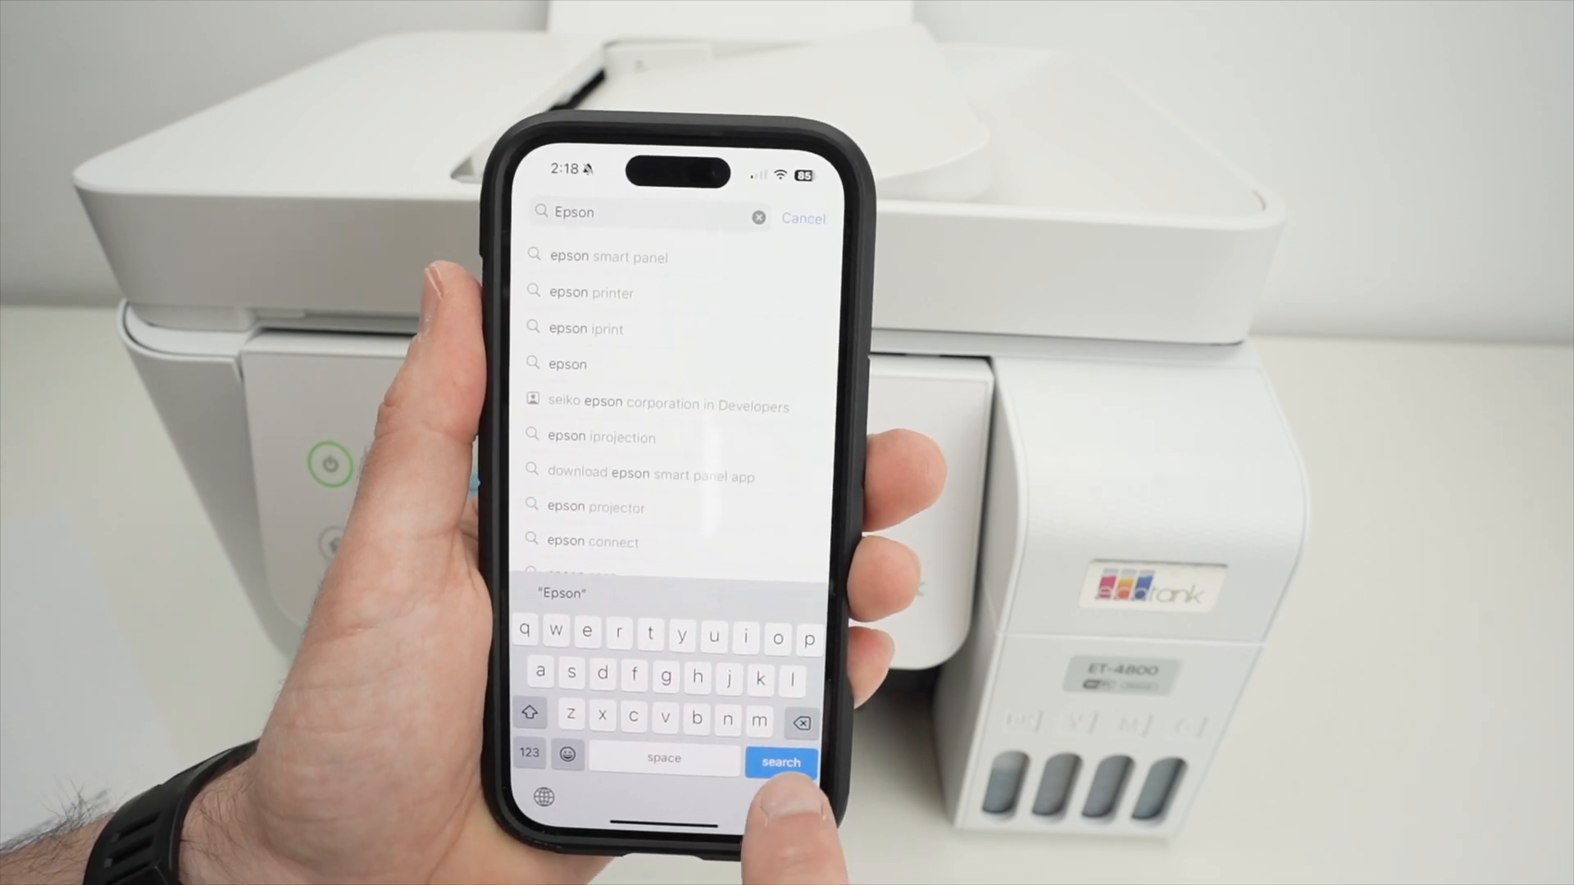
pyautogui.click(780, 761)
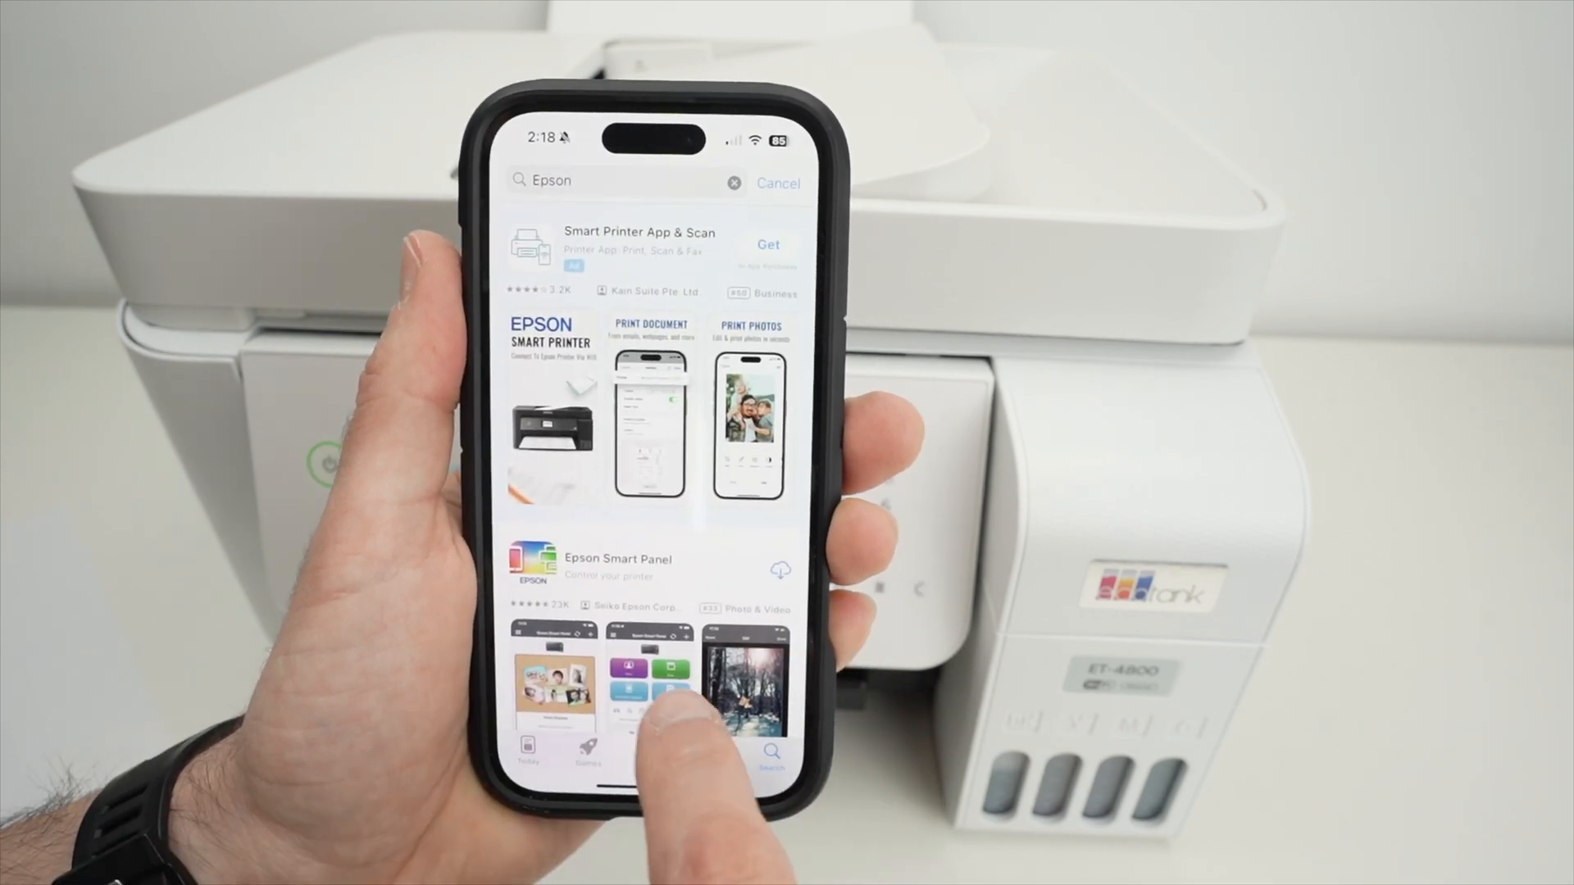
pyautogui.scroll(-3)
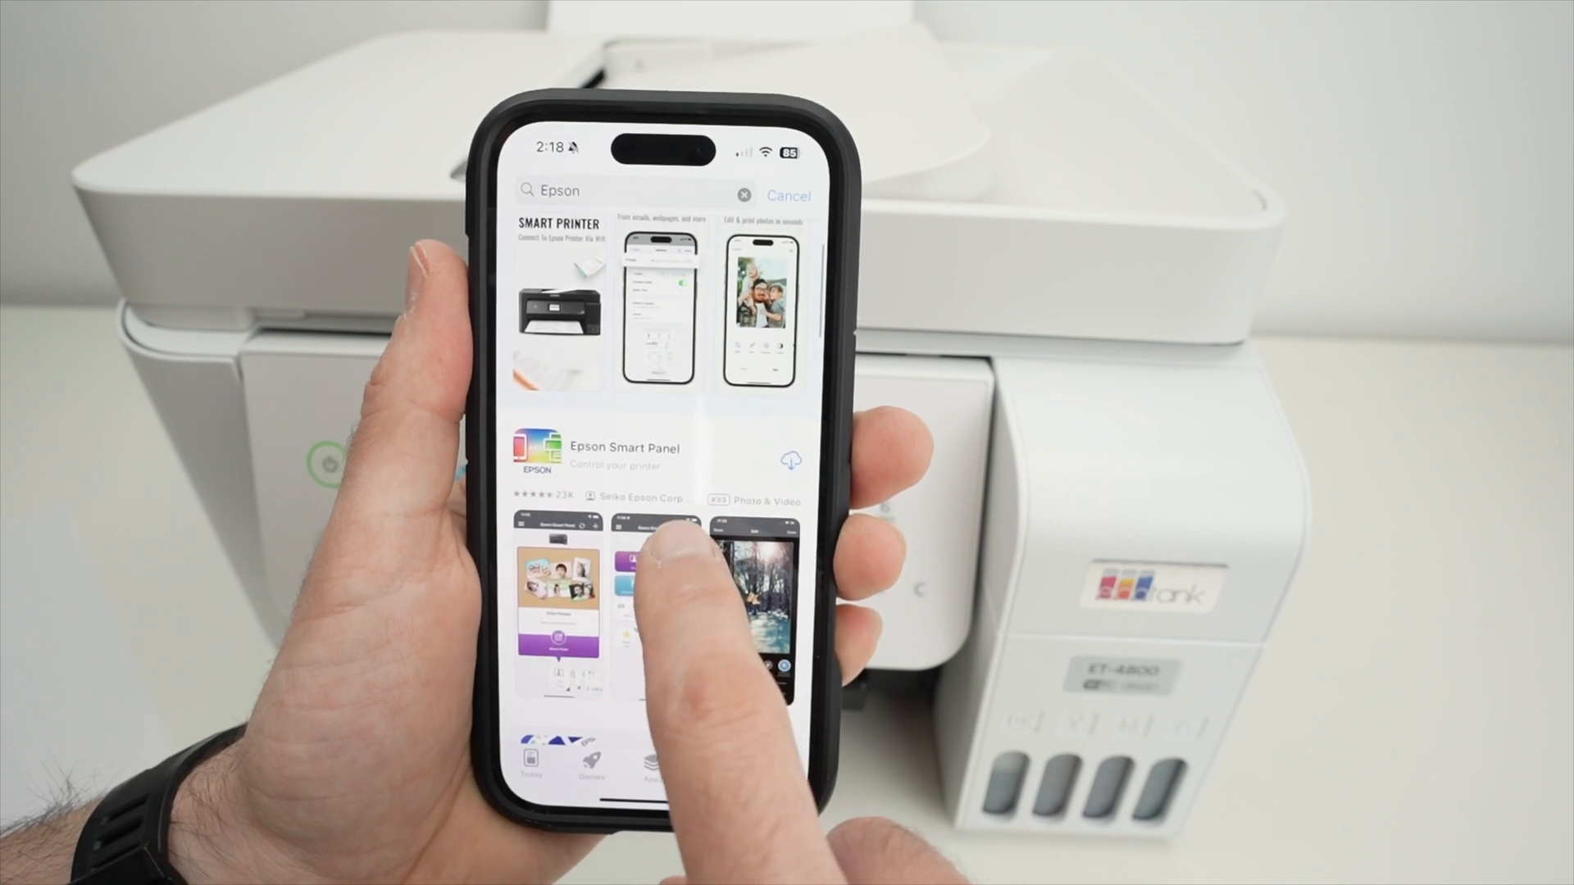
pyautogui.click(625, 453)
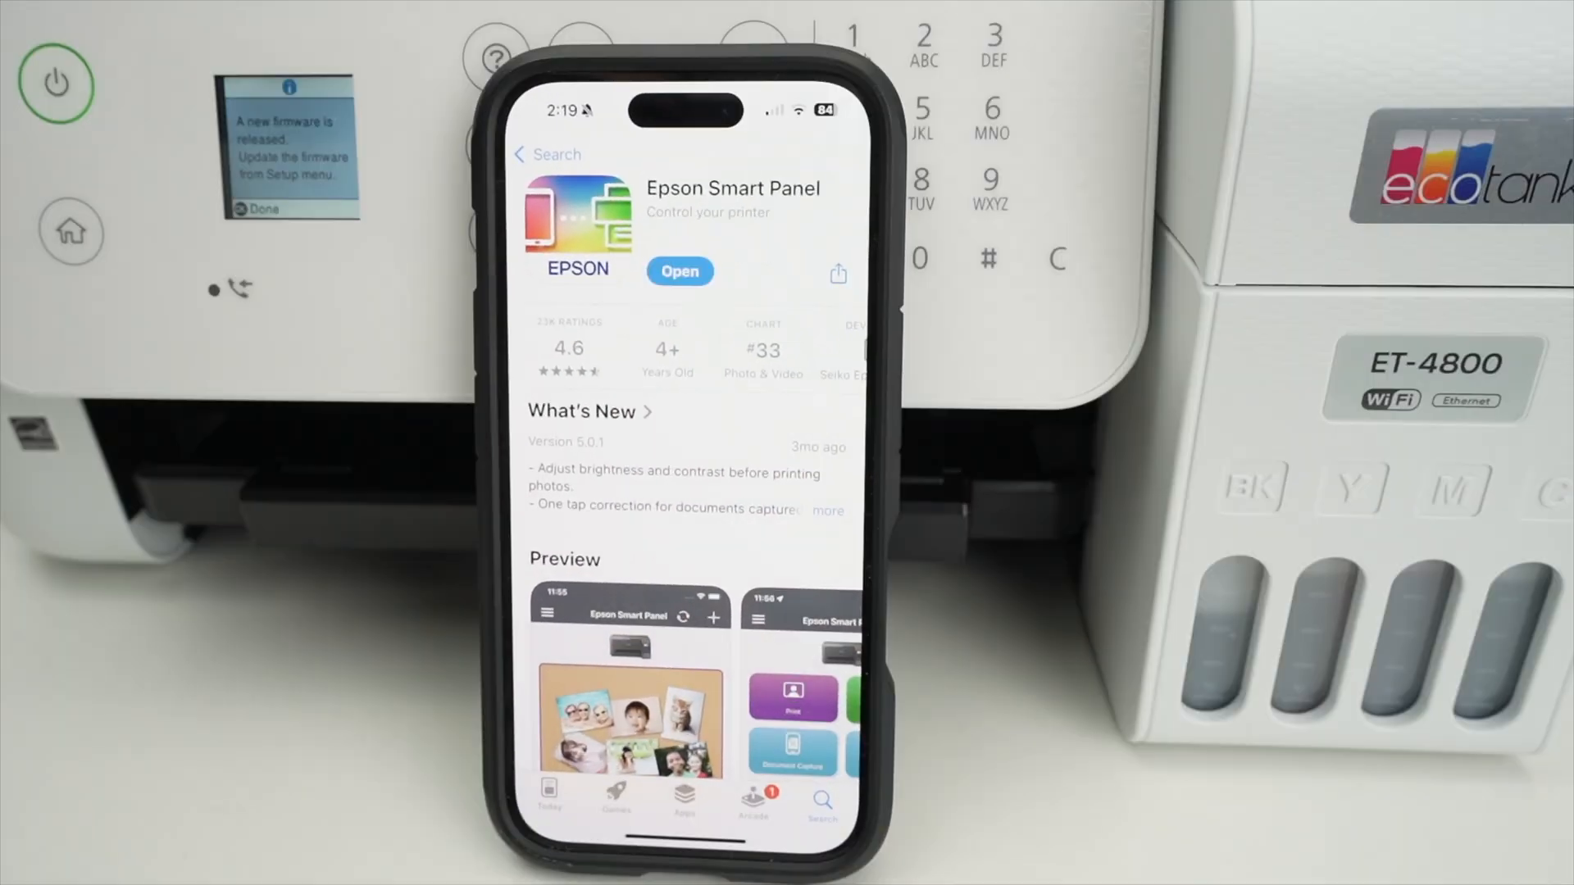
# Launch Epson Smart Panel, accept the terms and usage survey, and choose the Tiles home layout
pyautogui.click(679, 270)
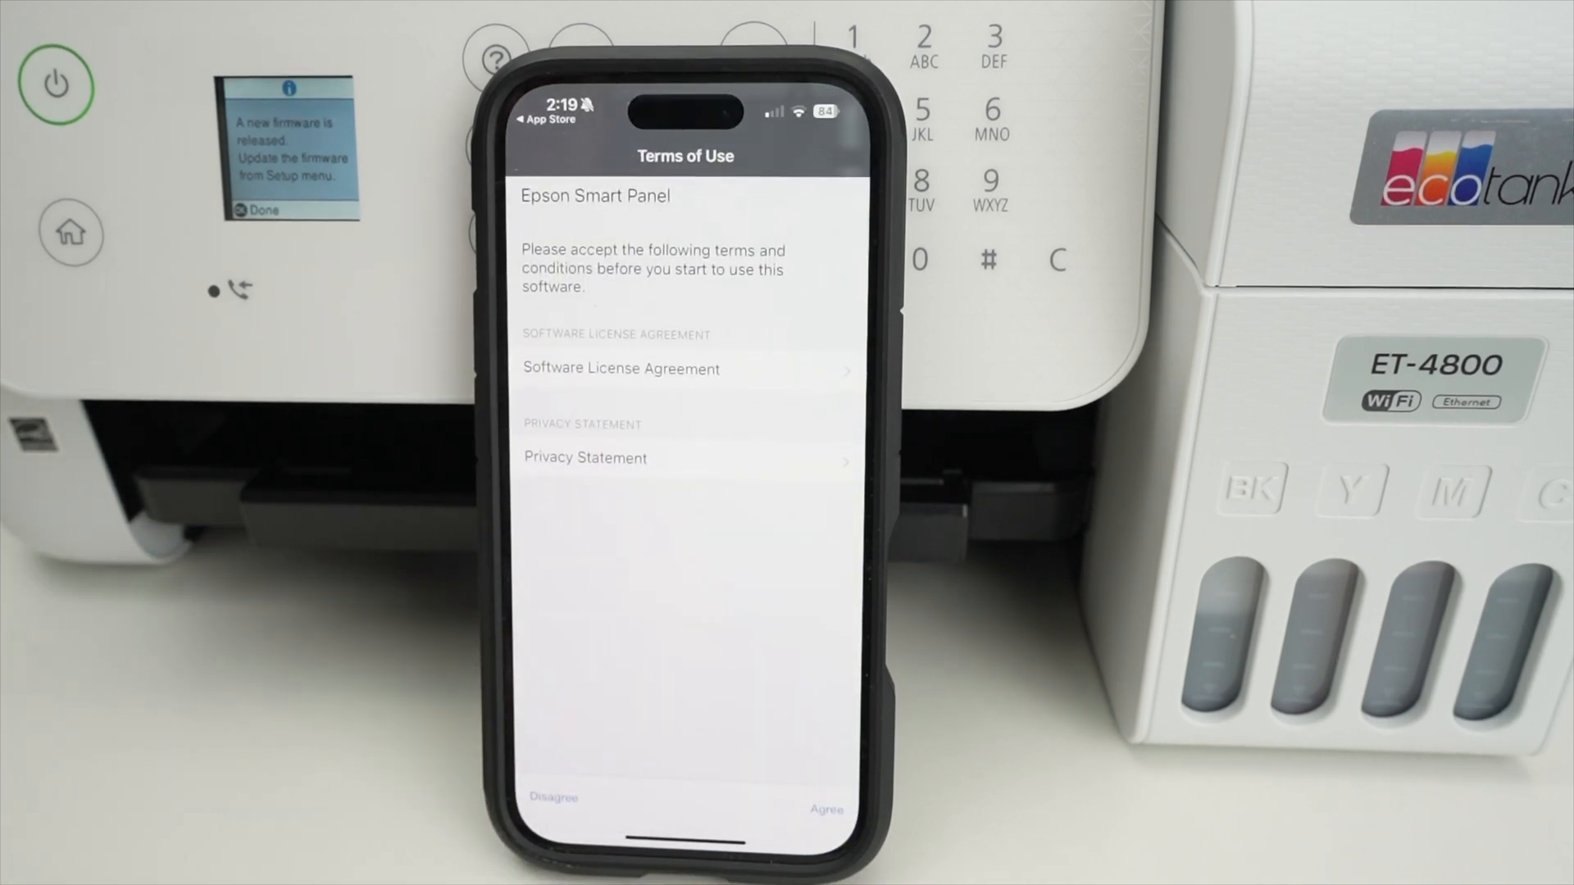
pyautogui.click(825, 810)
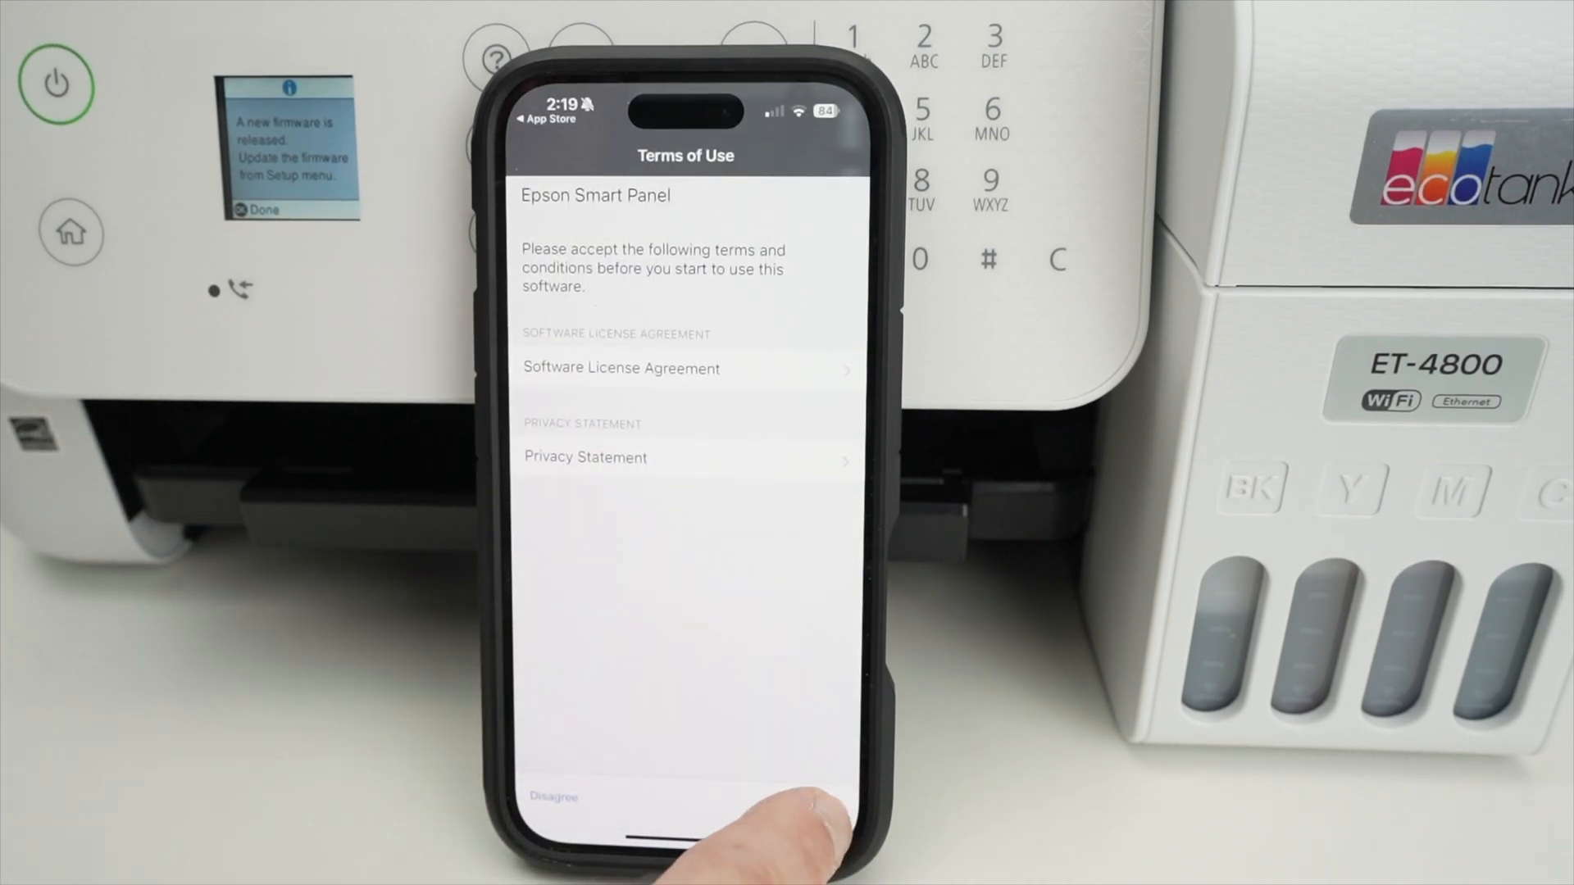
pyautogui.click(794, 803)
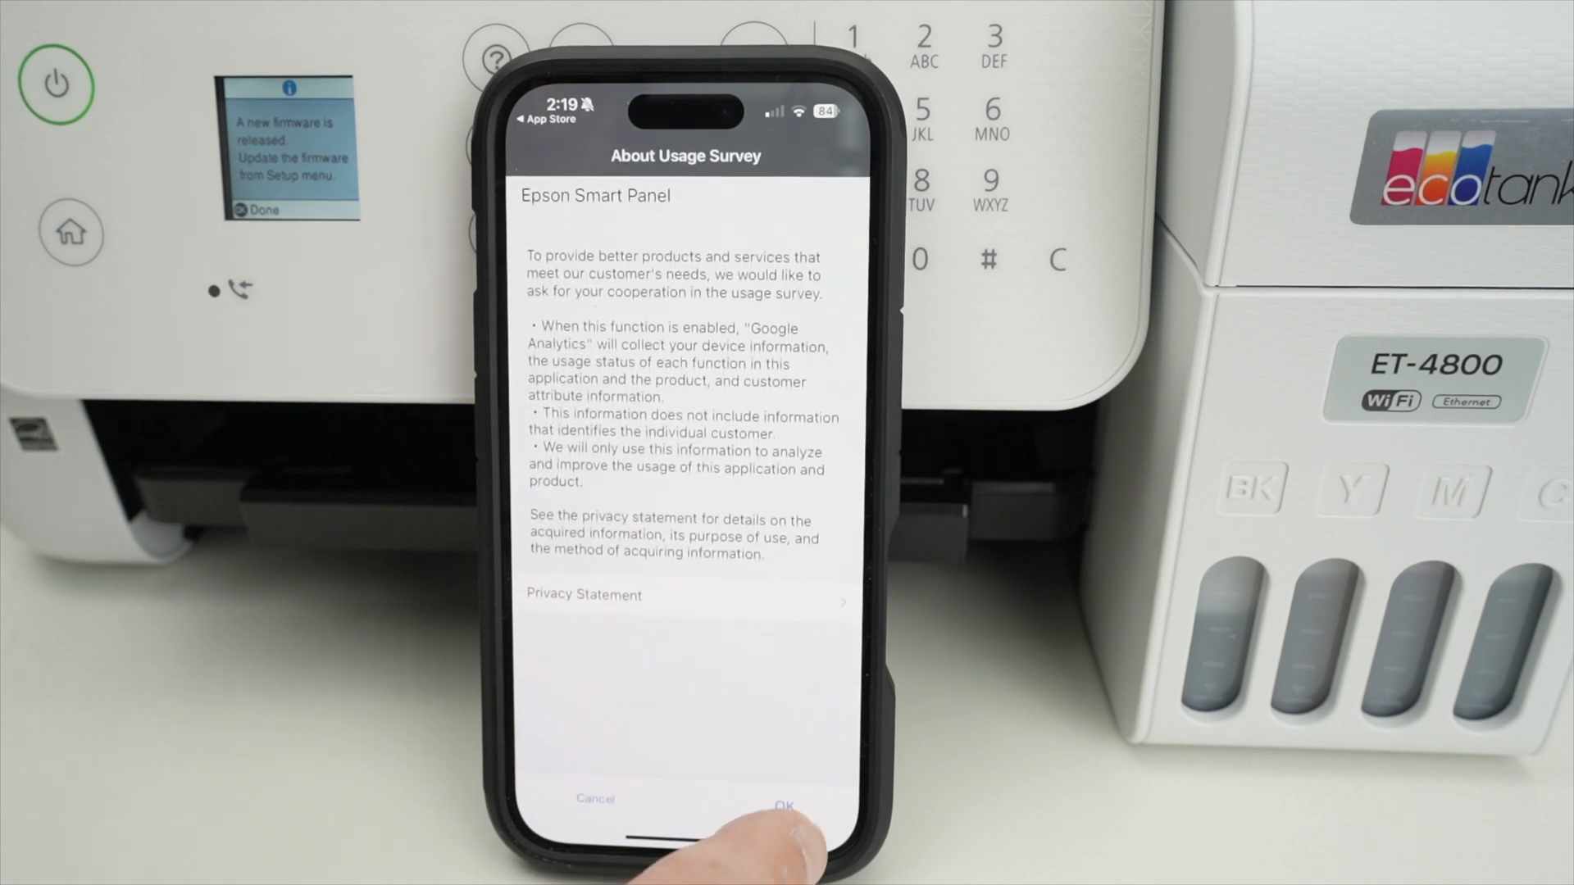
pyautogui.click(786, 806)
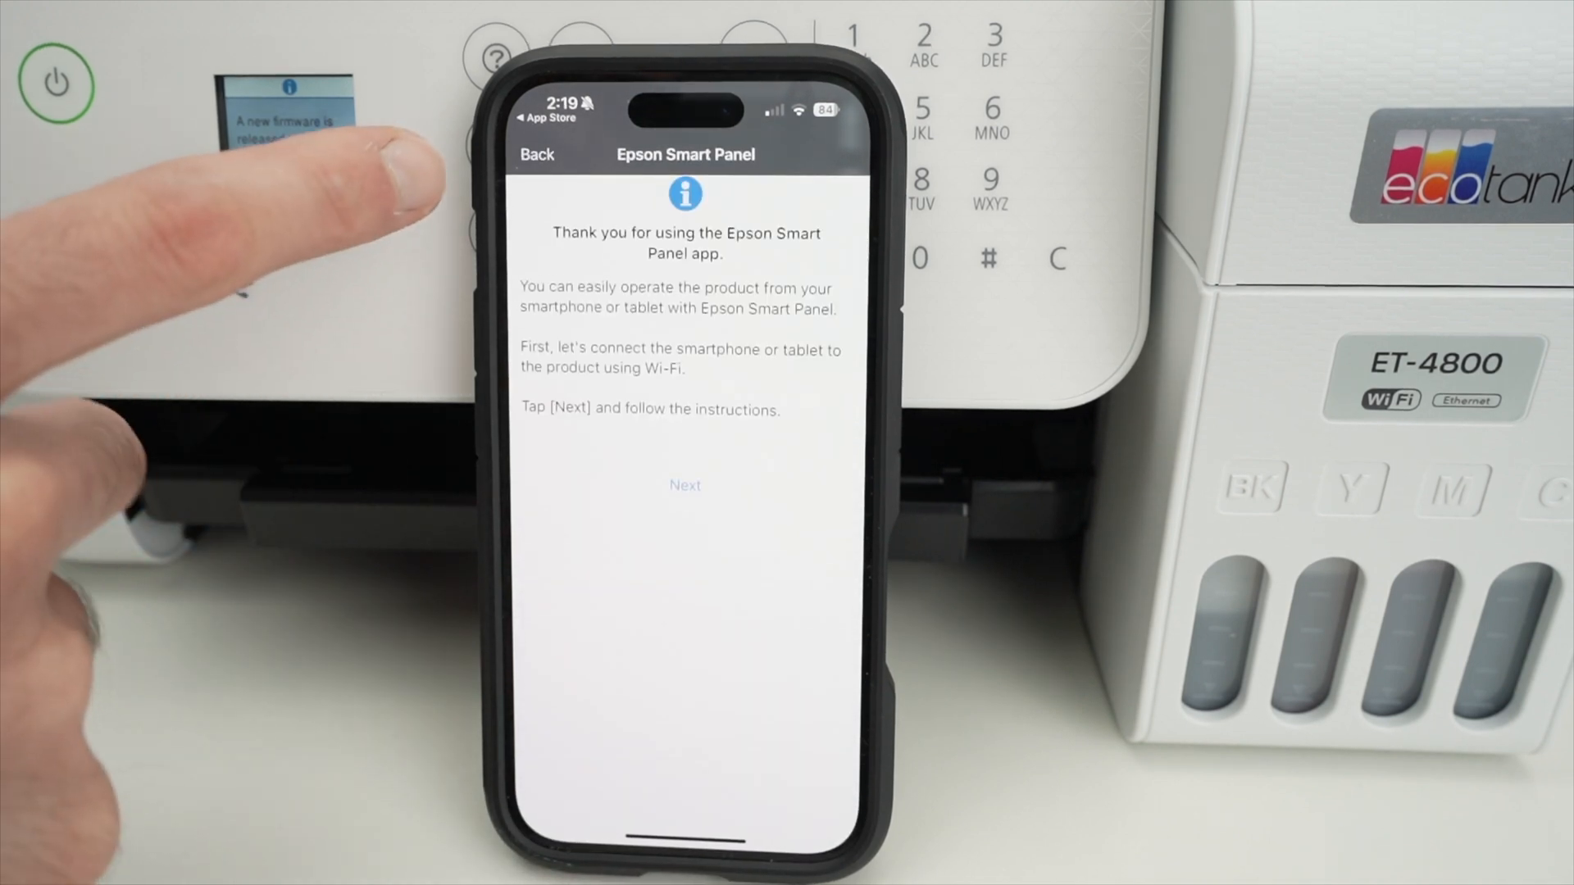
pyautogui.click(685, 486)
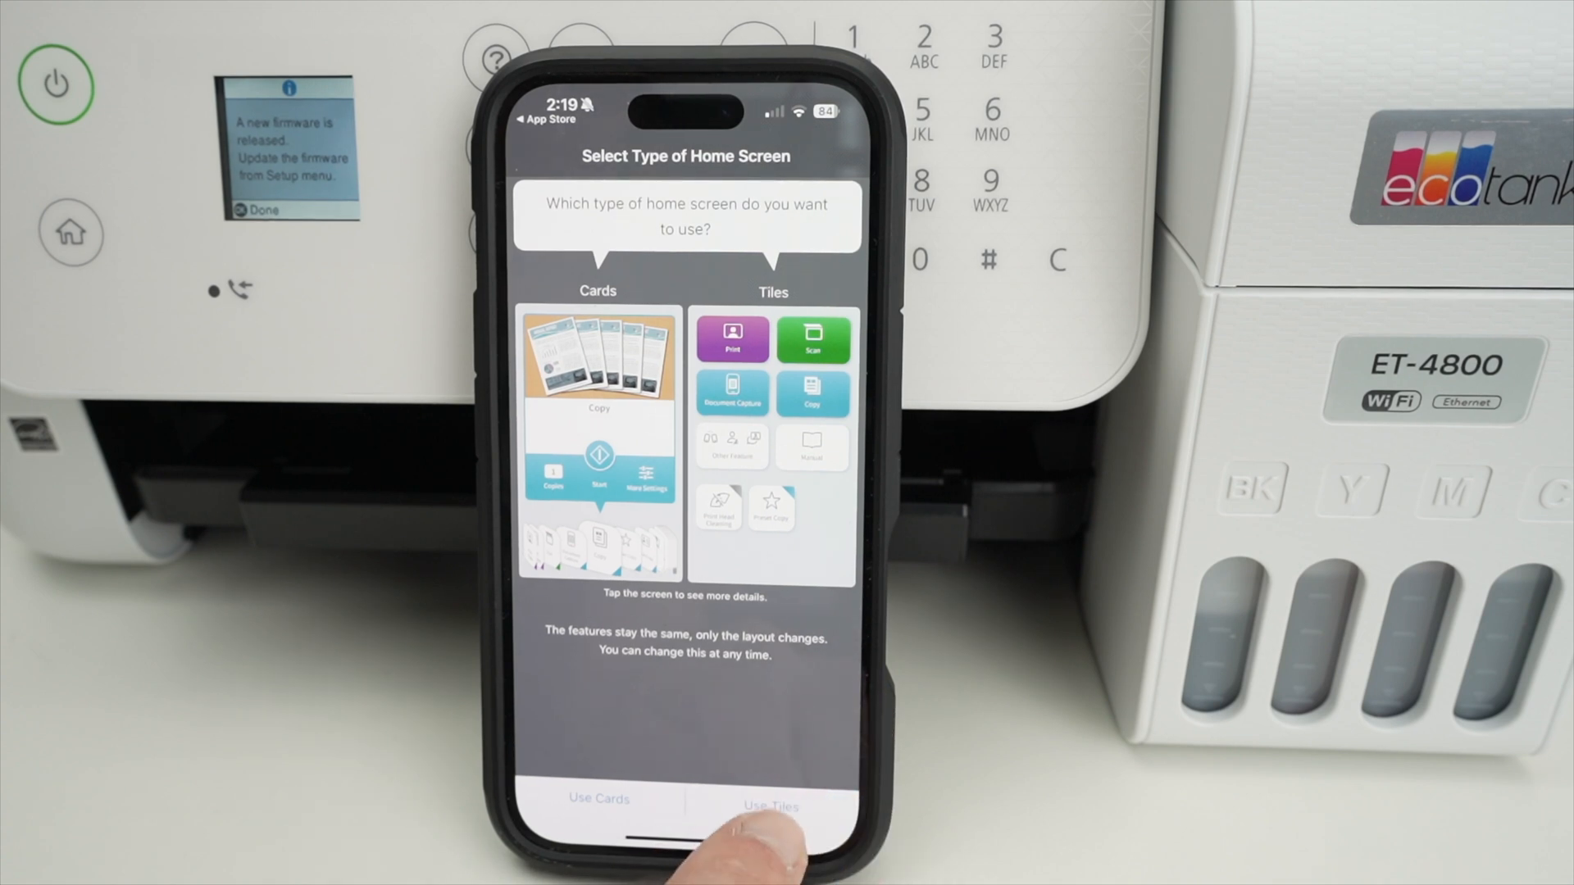
pyautogui.click(771, 798)
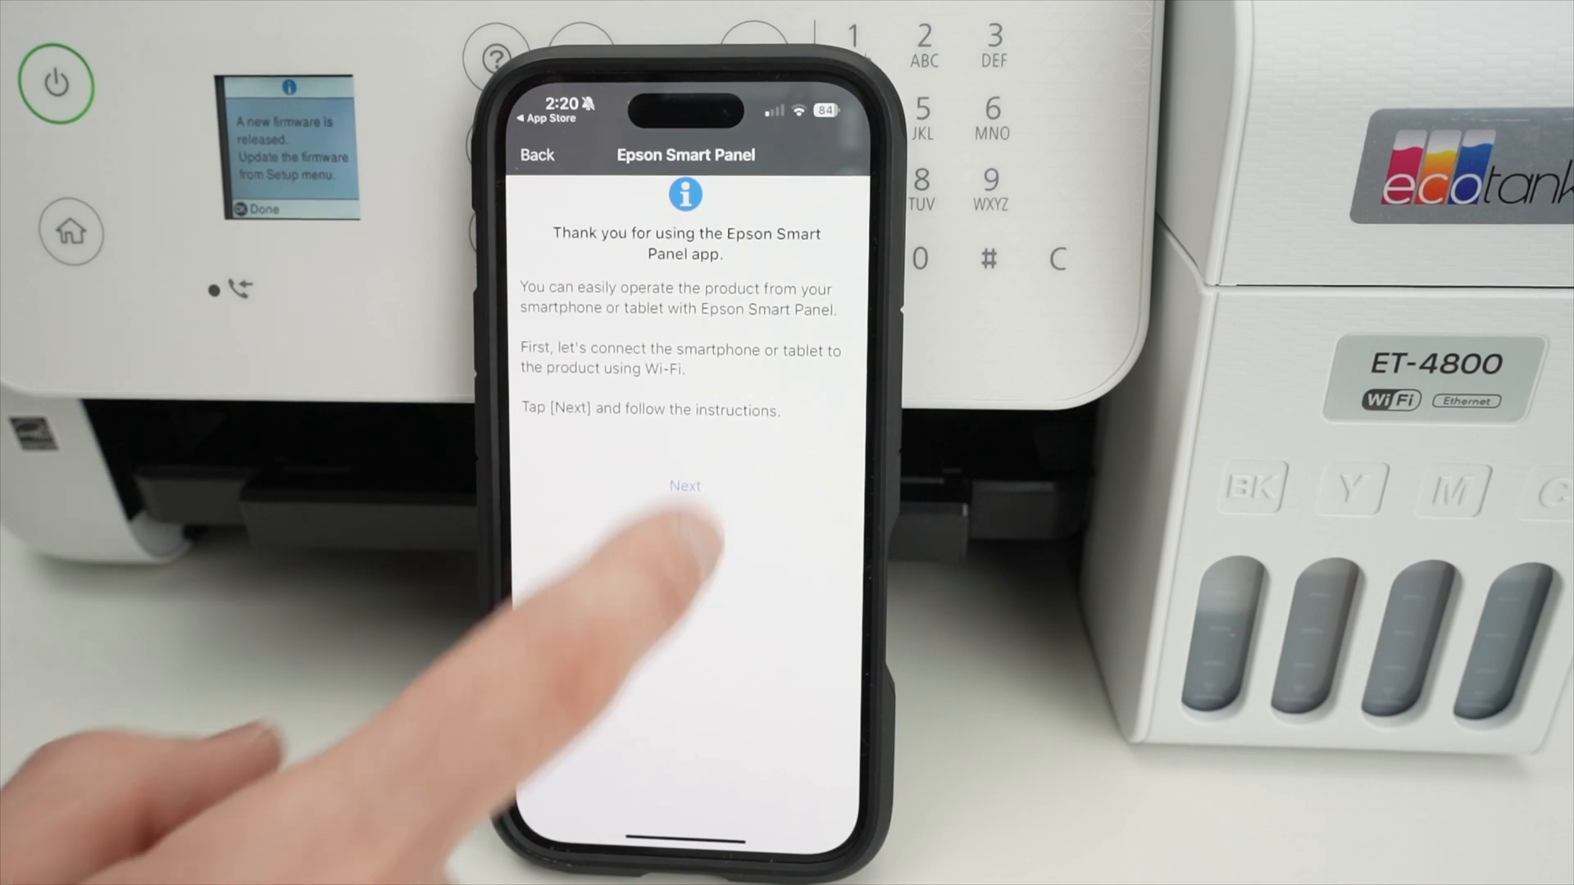
# Connect the app to the ET-4800 Series found already on the Wi-Fi network
pyautogui.click(685, 485)
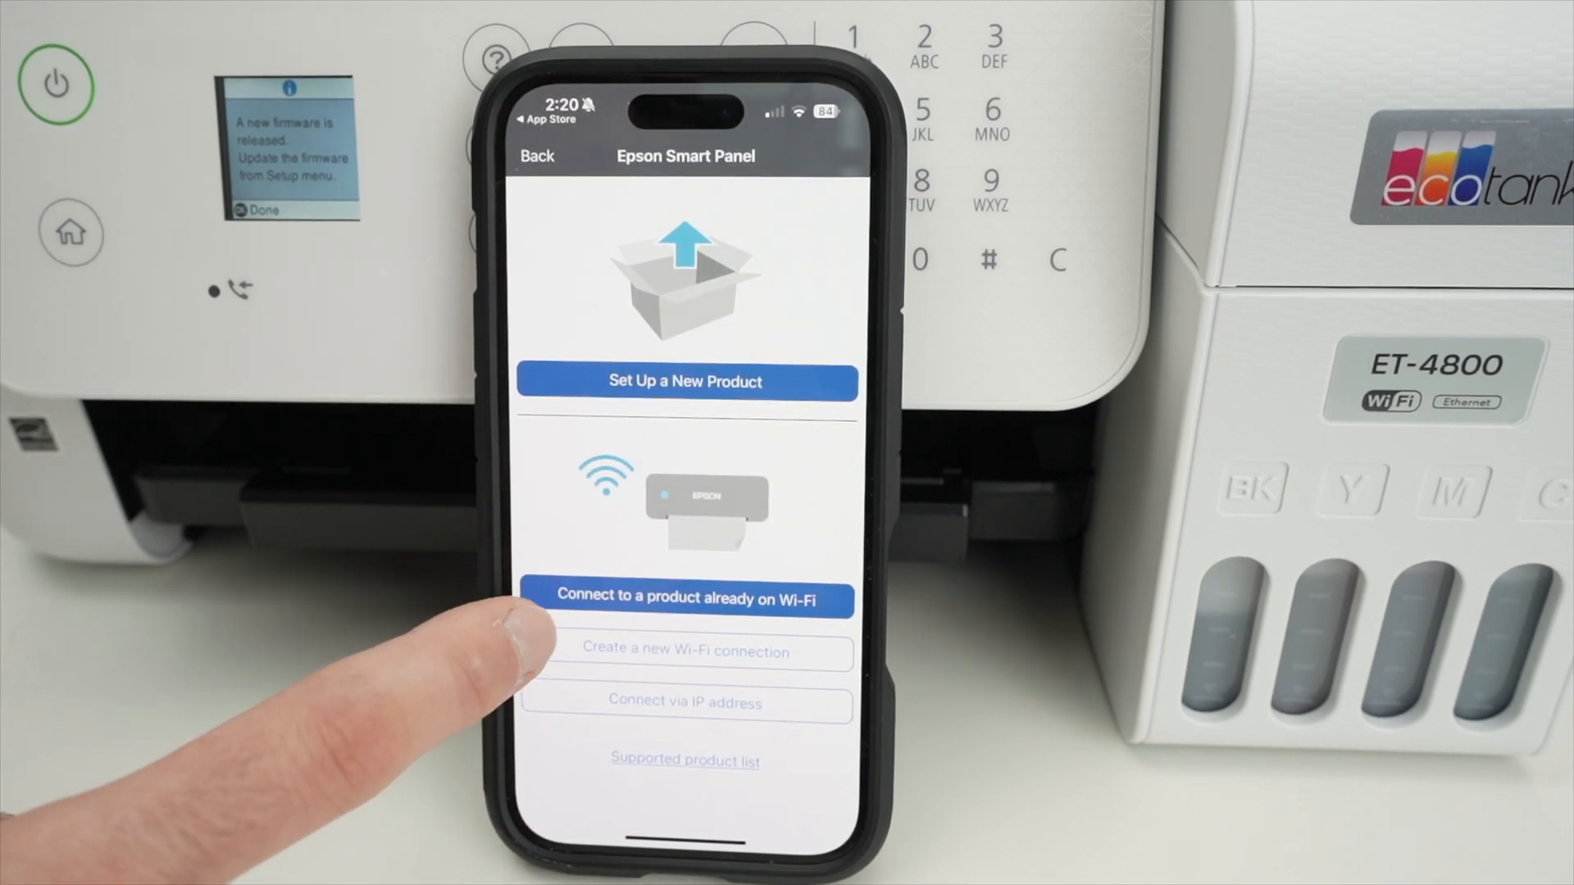
pyautogui.click(685, 600)
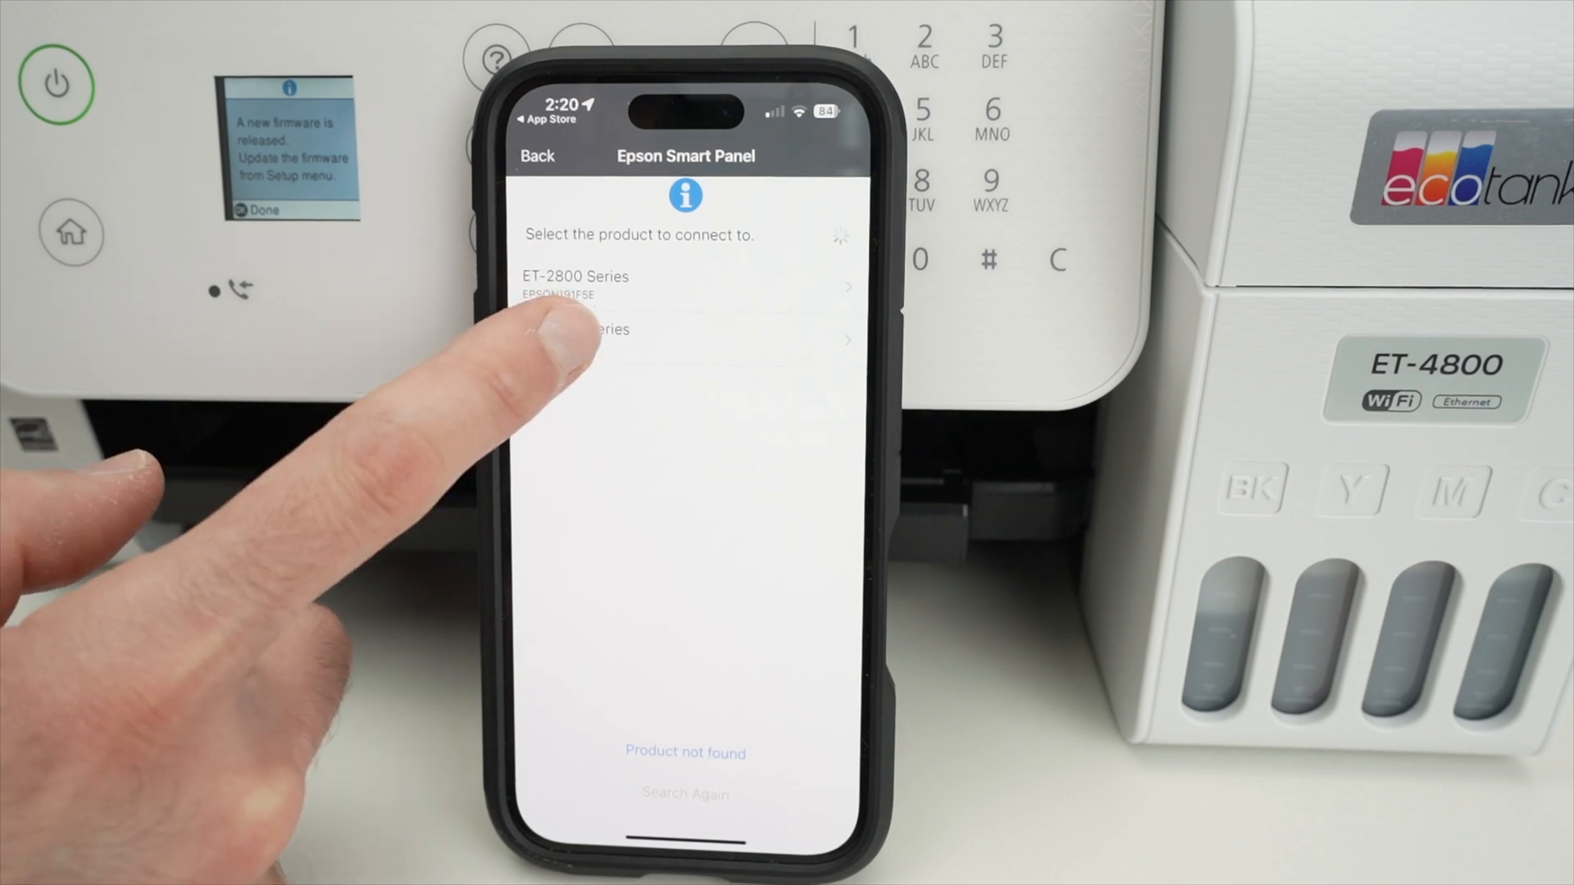
pyautogui.click(686, 336)
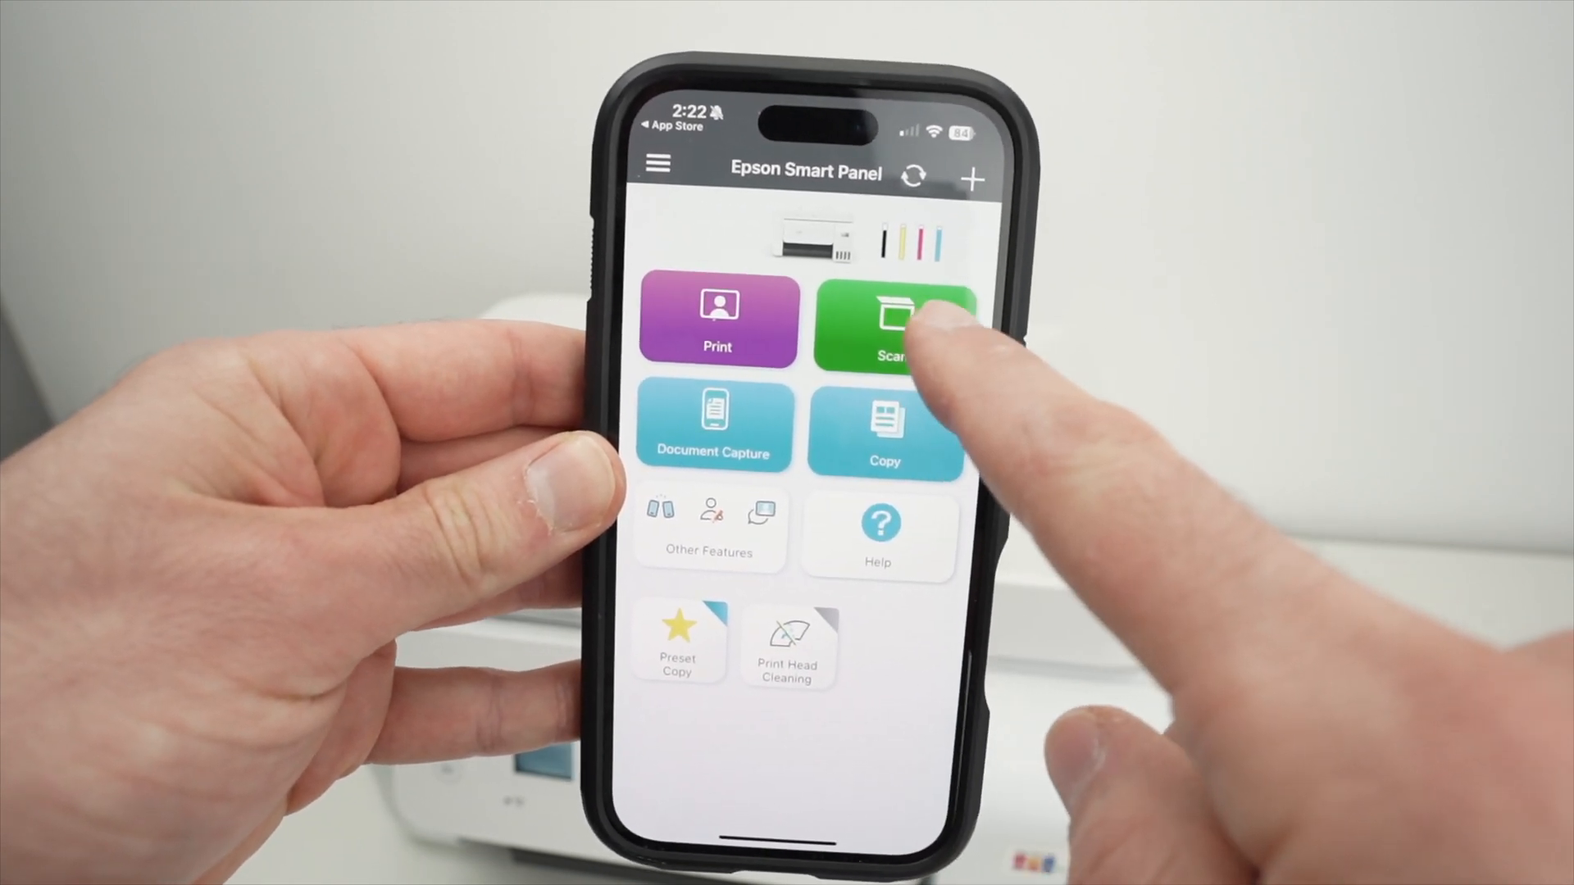
# In Scan settings choose Low (200dpi) resolution and PDF image format
pyautogui.click(894, 322)
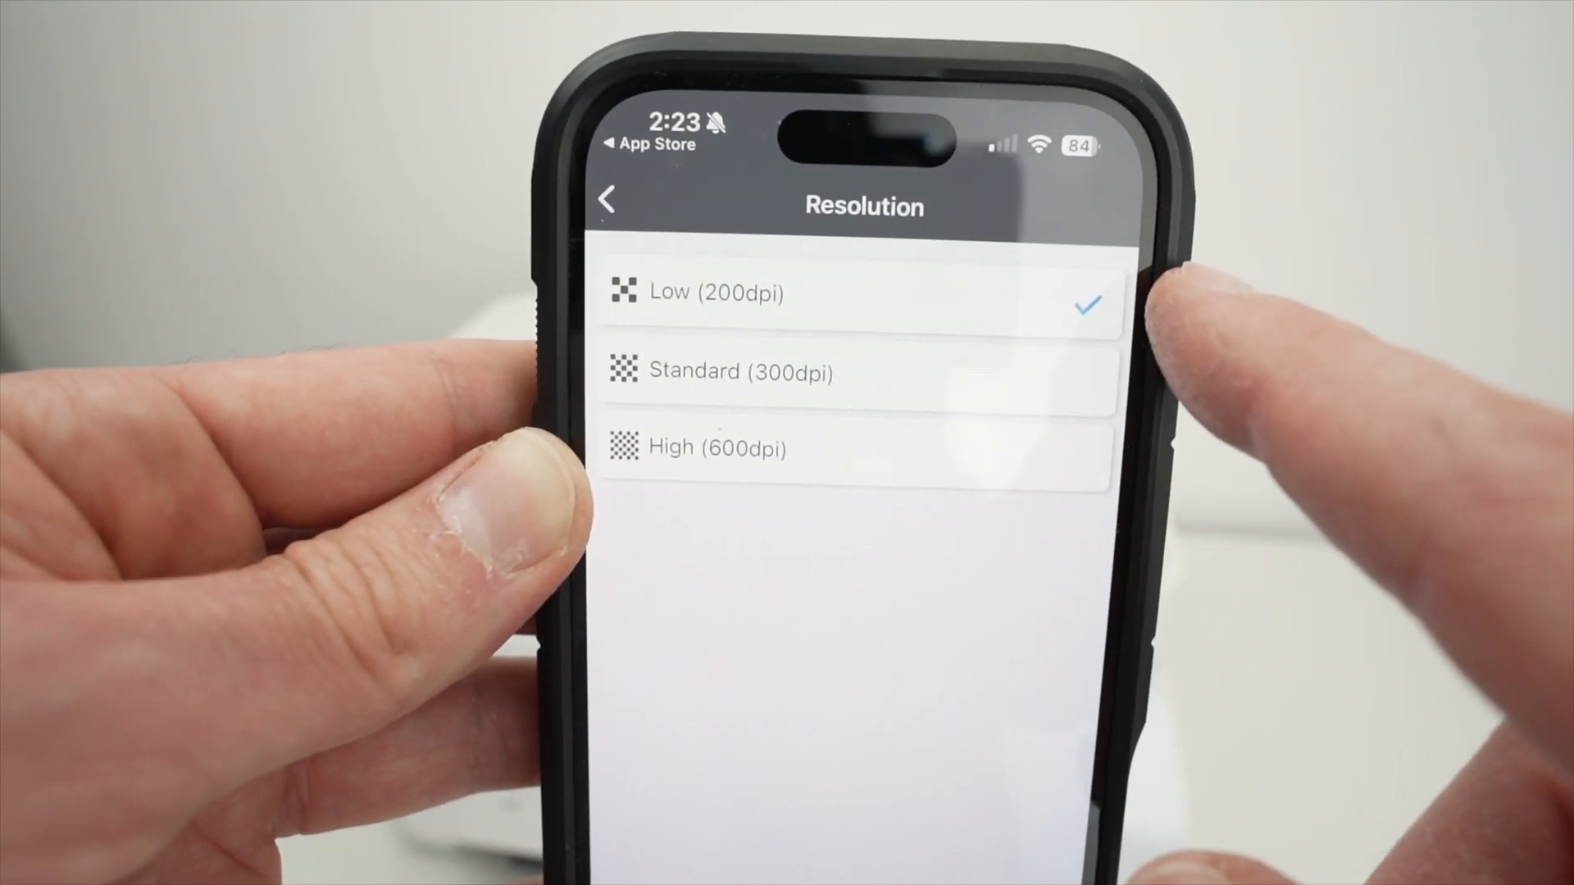
pyautogui.click(610, 200)
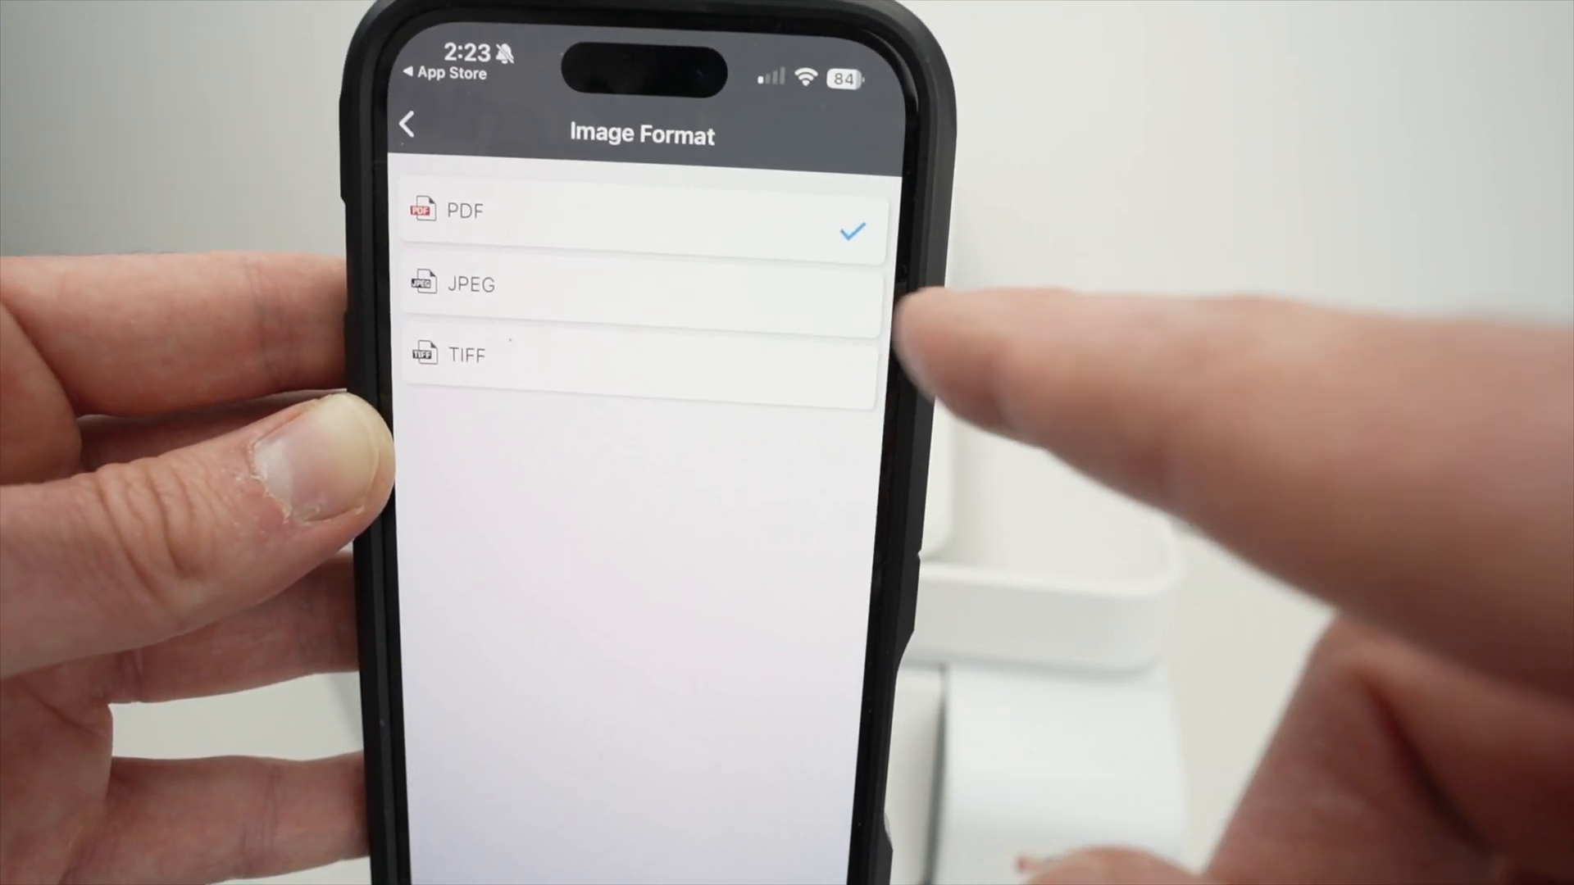
pyautogui.click(408, 123)
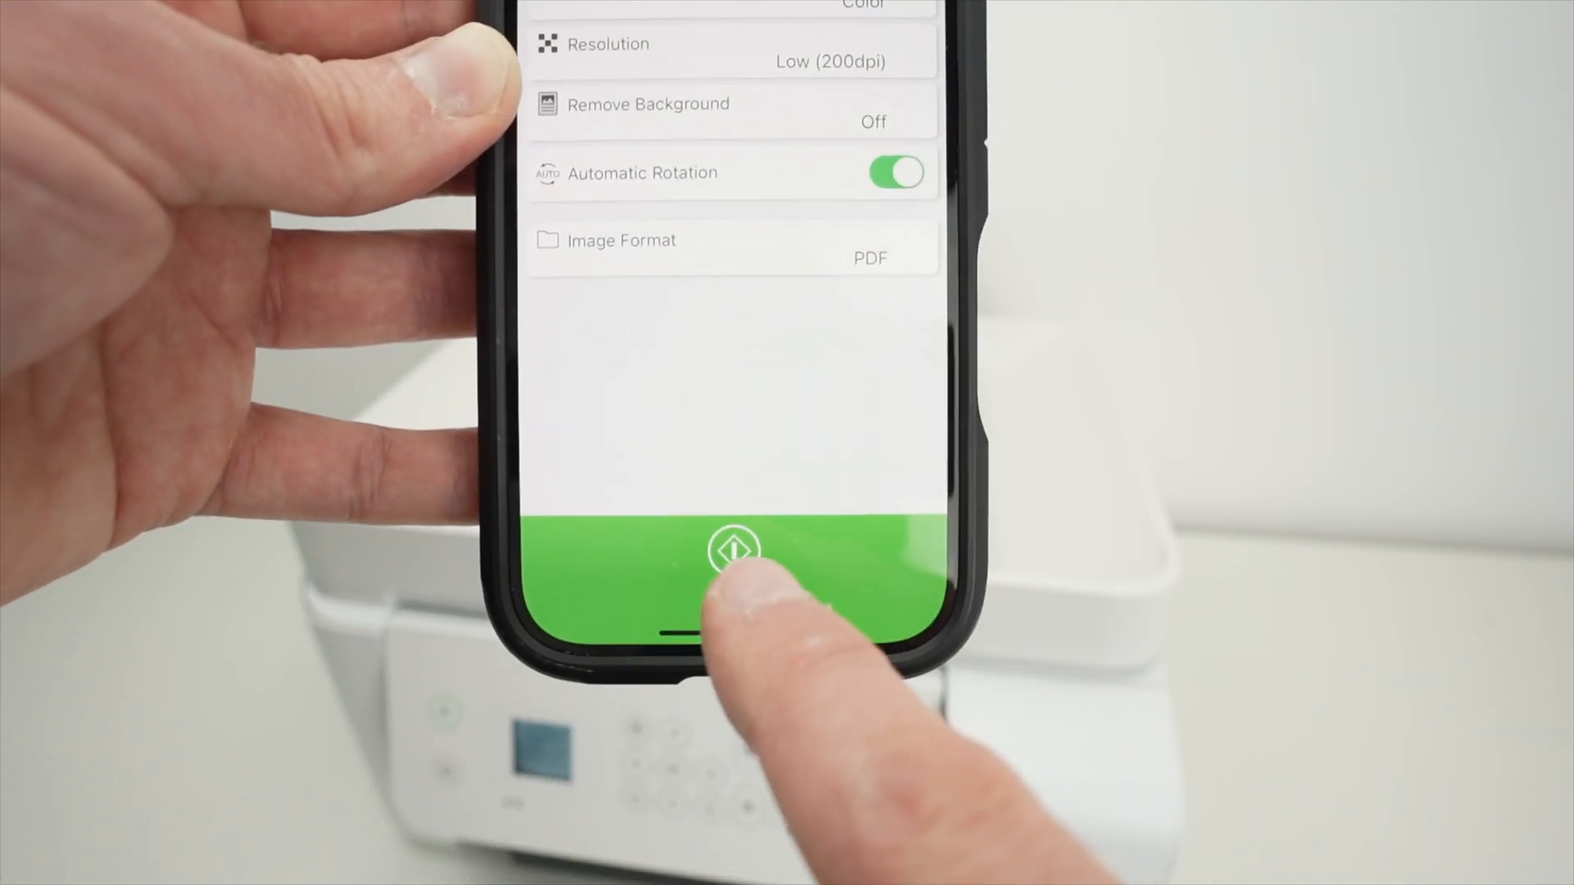
# Scan the page on the glass and get its single-page preview in Edit
pyautogui.click(733, 551)
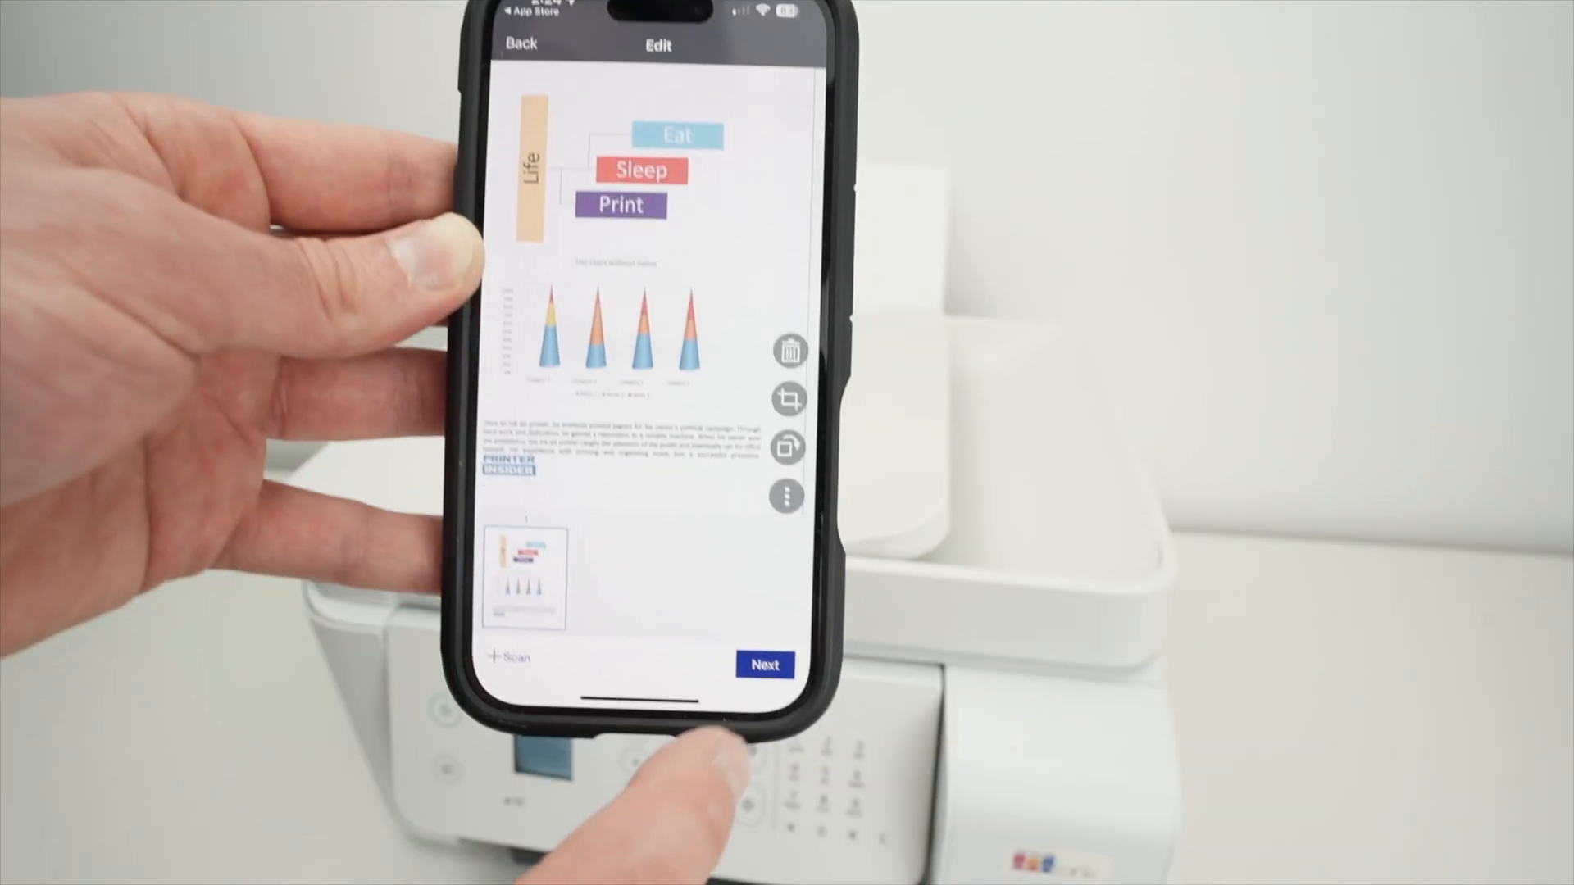
# Save the scanned page as a PDF file from the Save screen
pyautogui.click(764, 666)
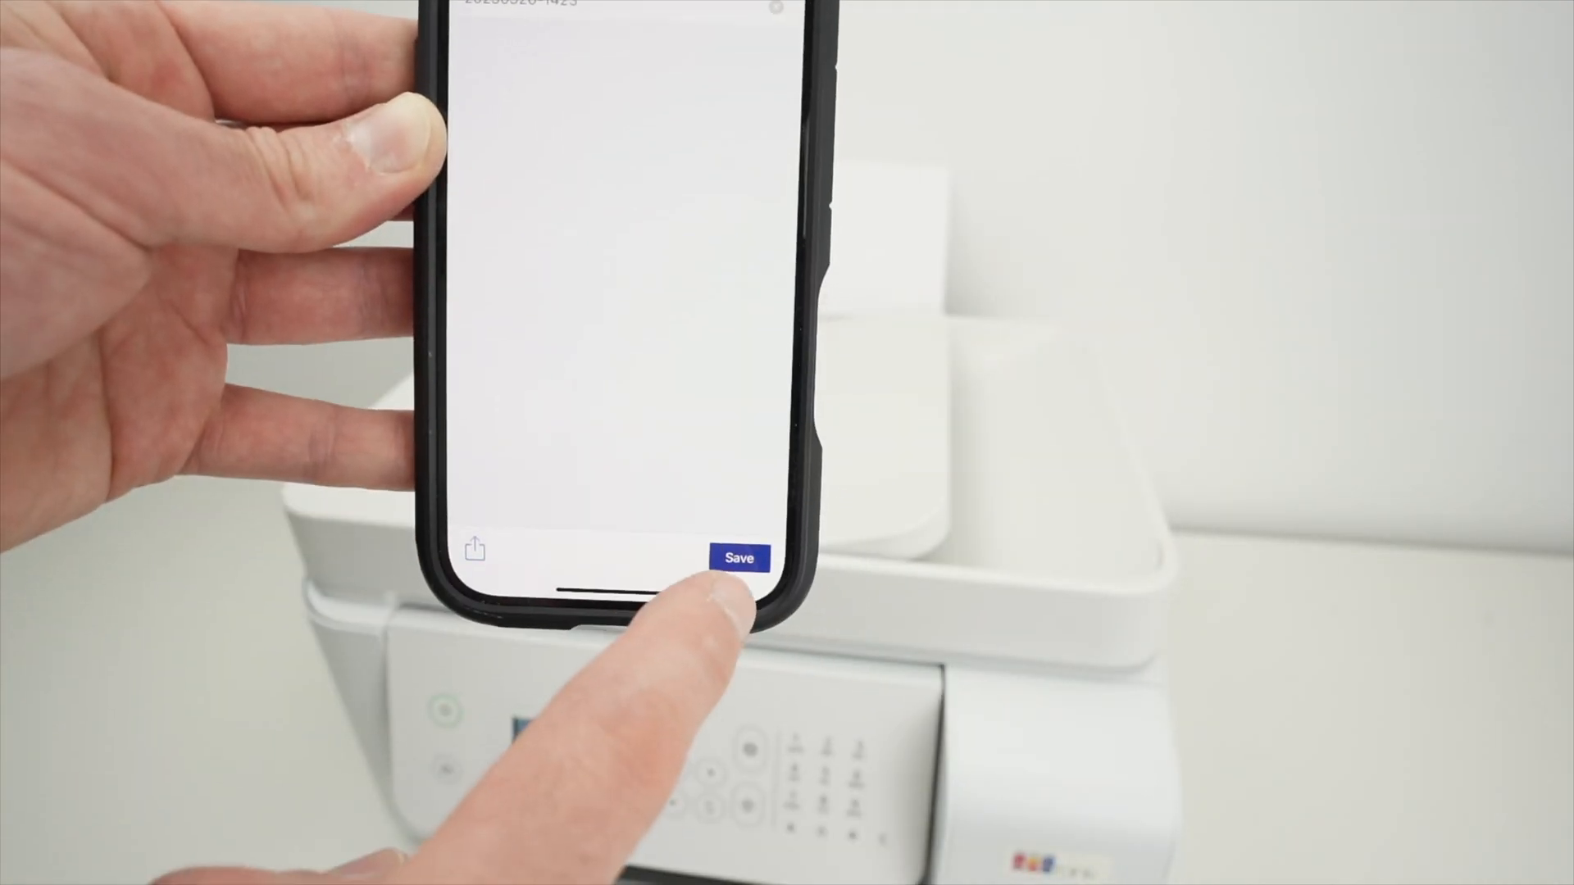
pyautogui.click(740, 557)
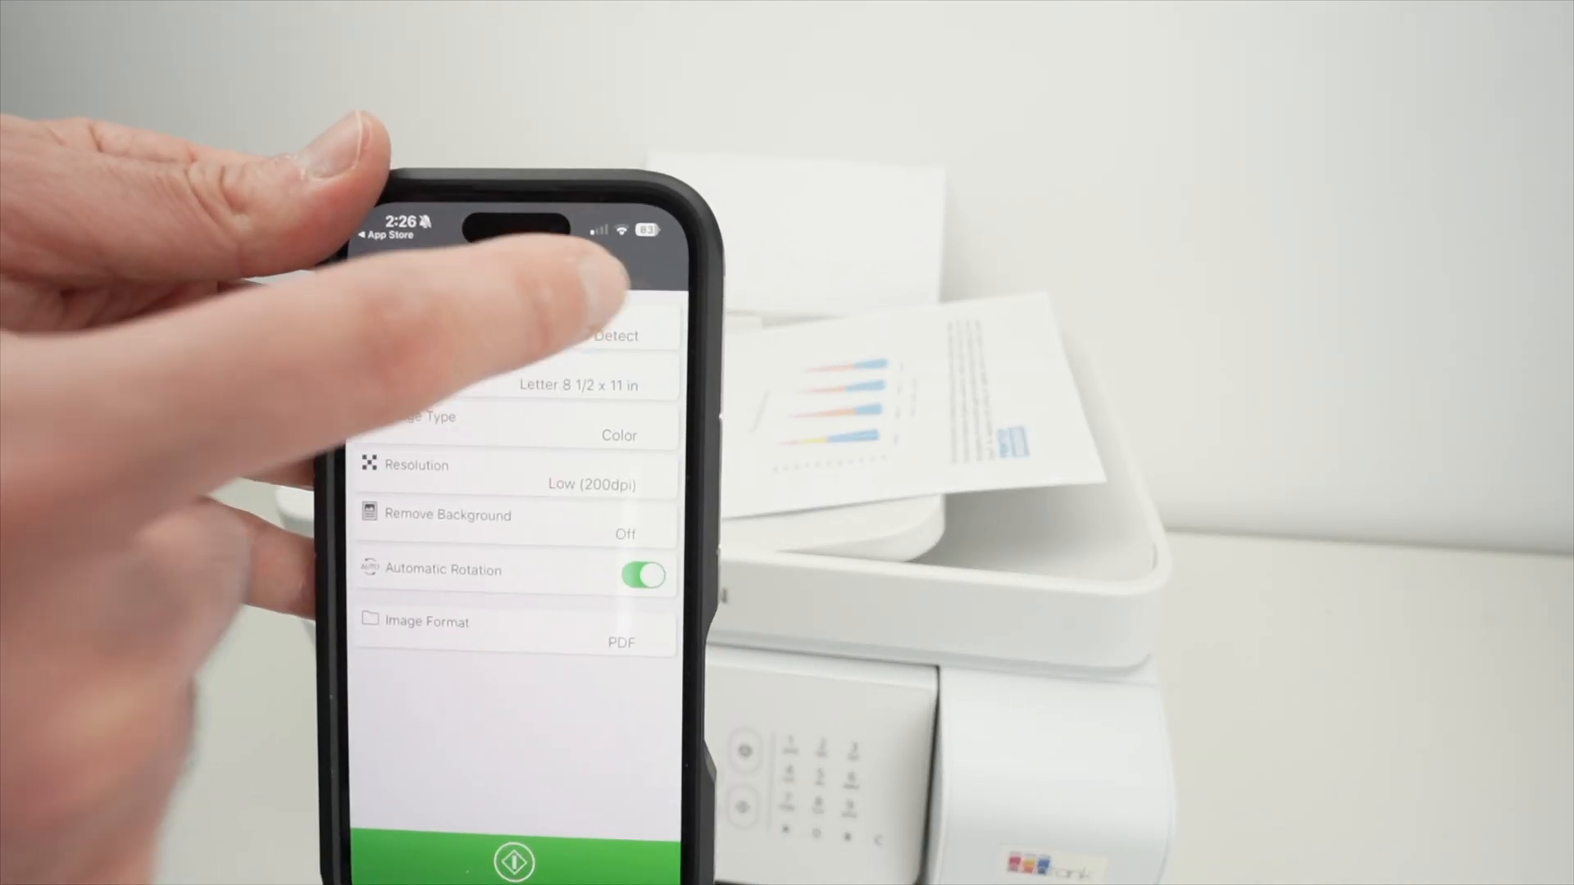
# Switch the document source to ADF and start scanning from the feeder
pyautogui.click(577, 334)
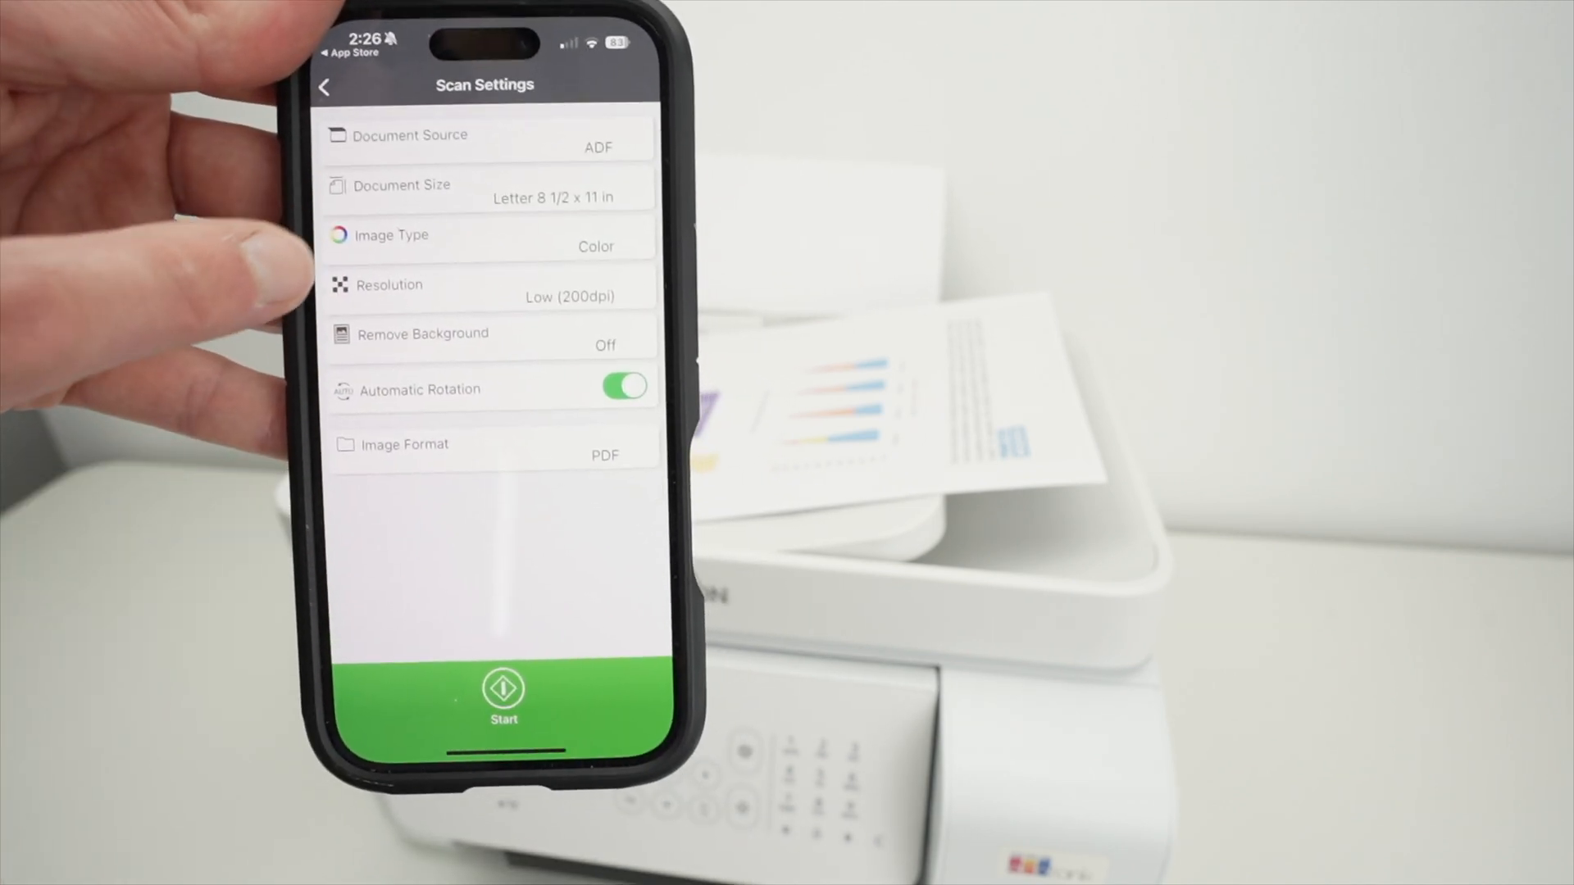
pyautogui.click(503, 692)
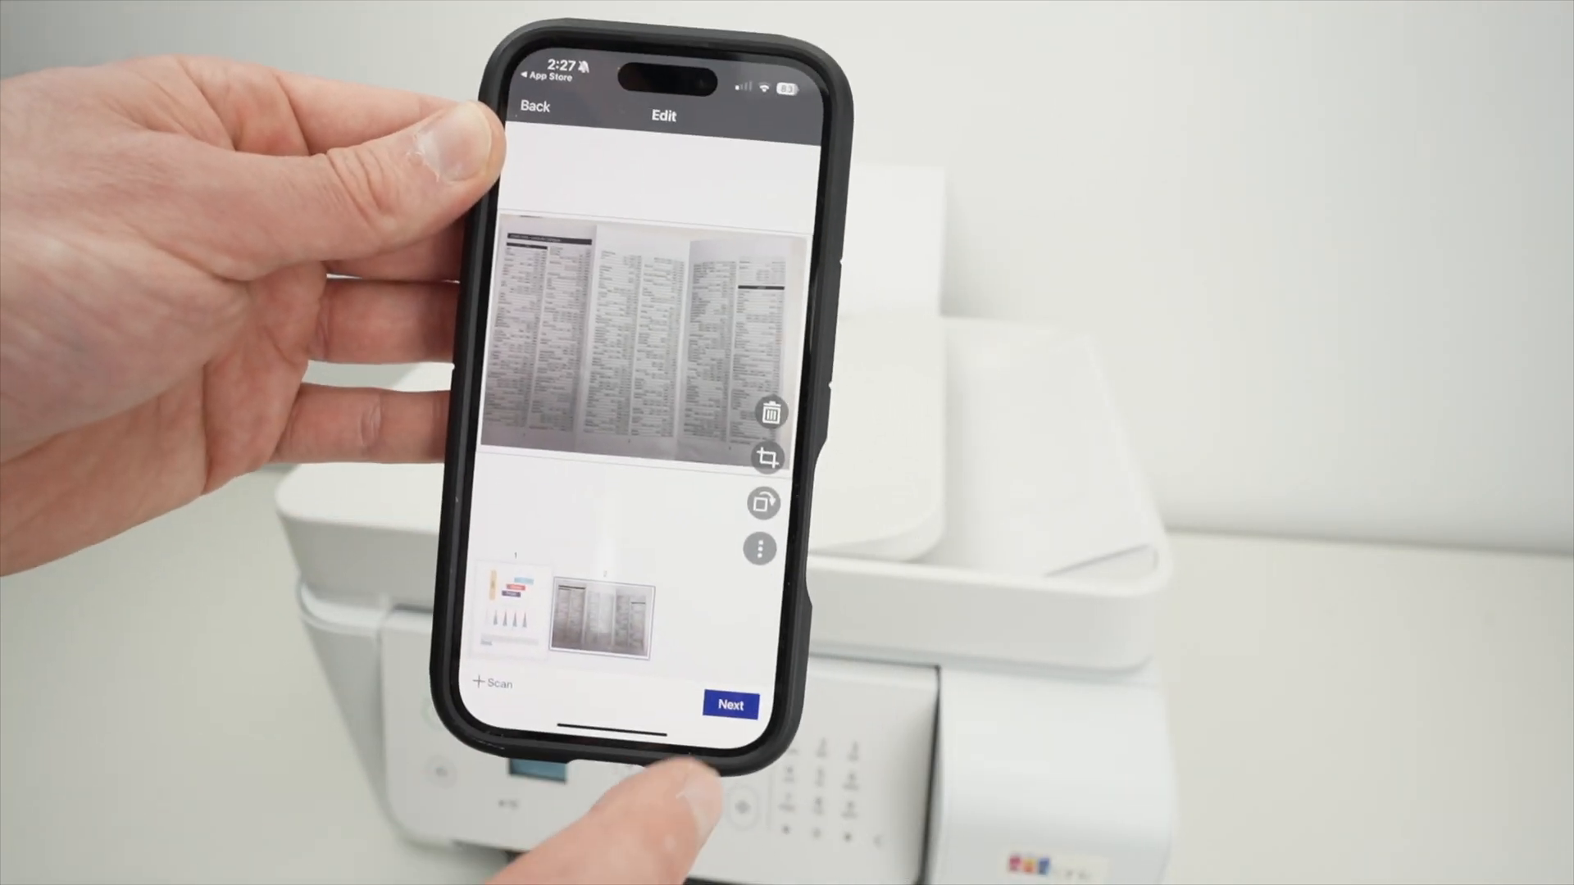
pyautogui.click(731, 705)
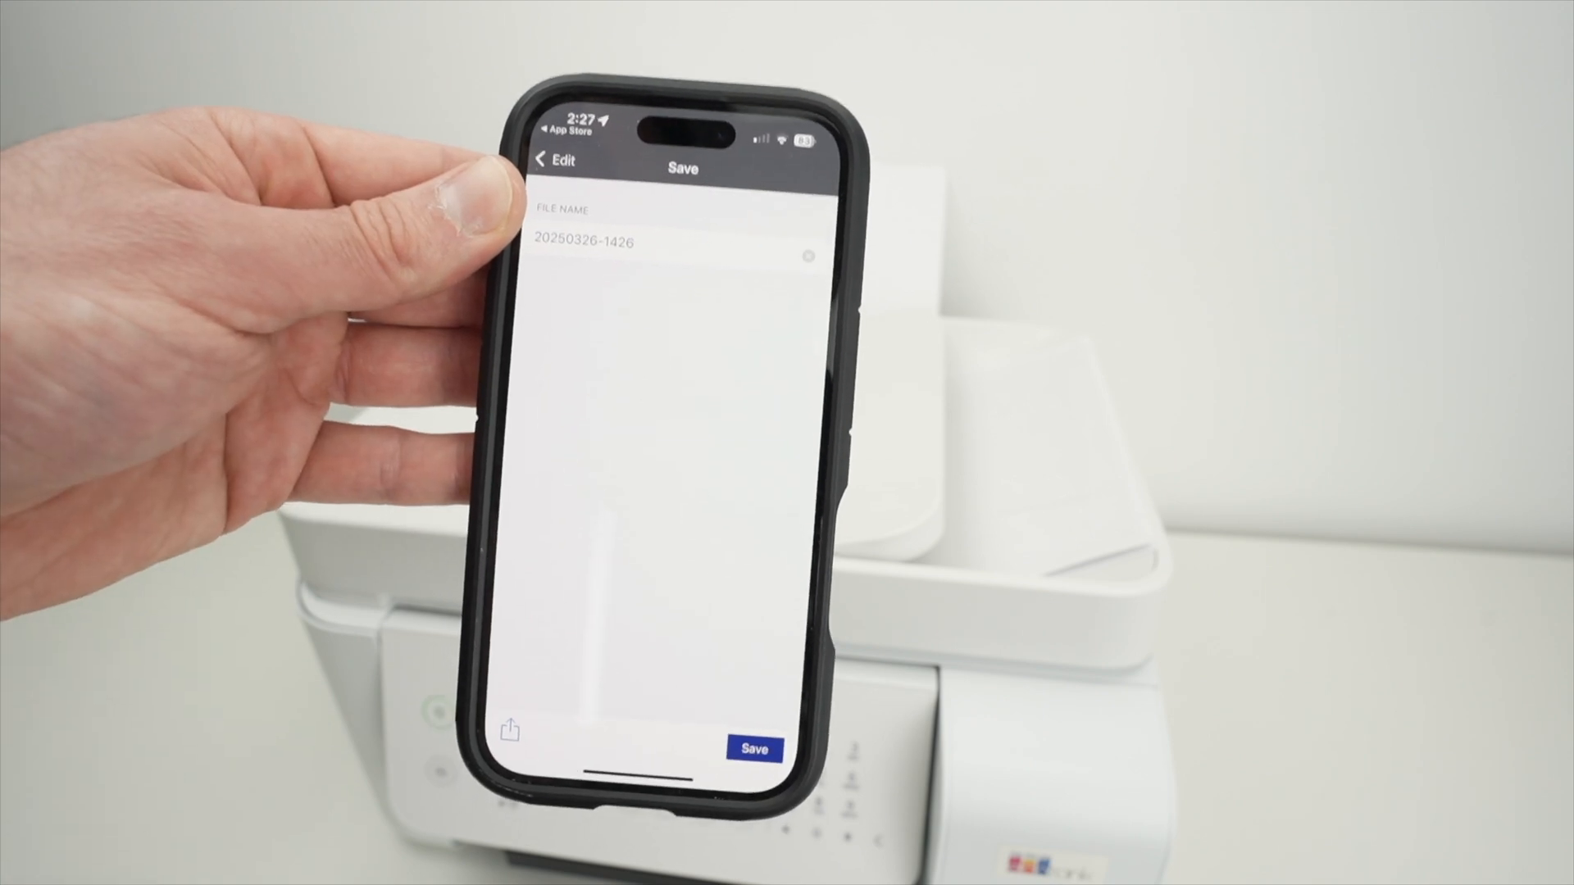